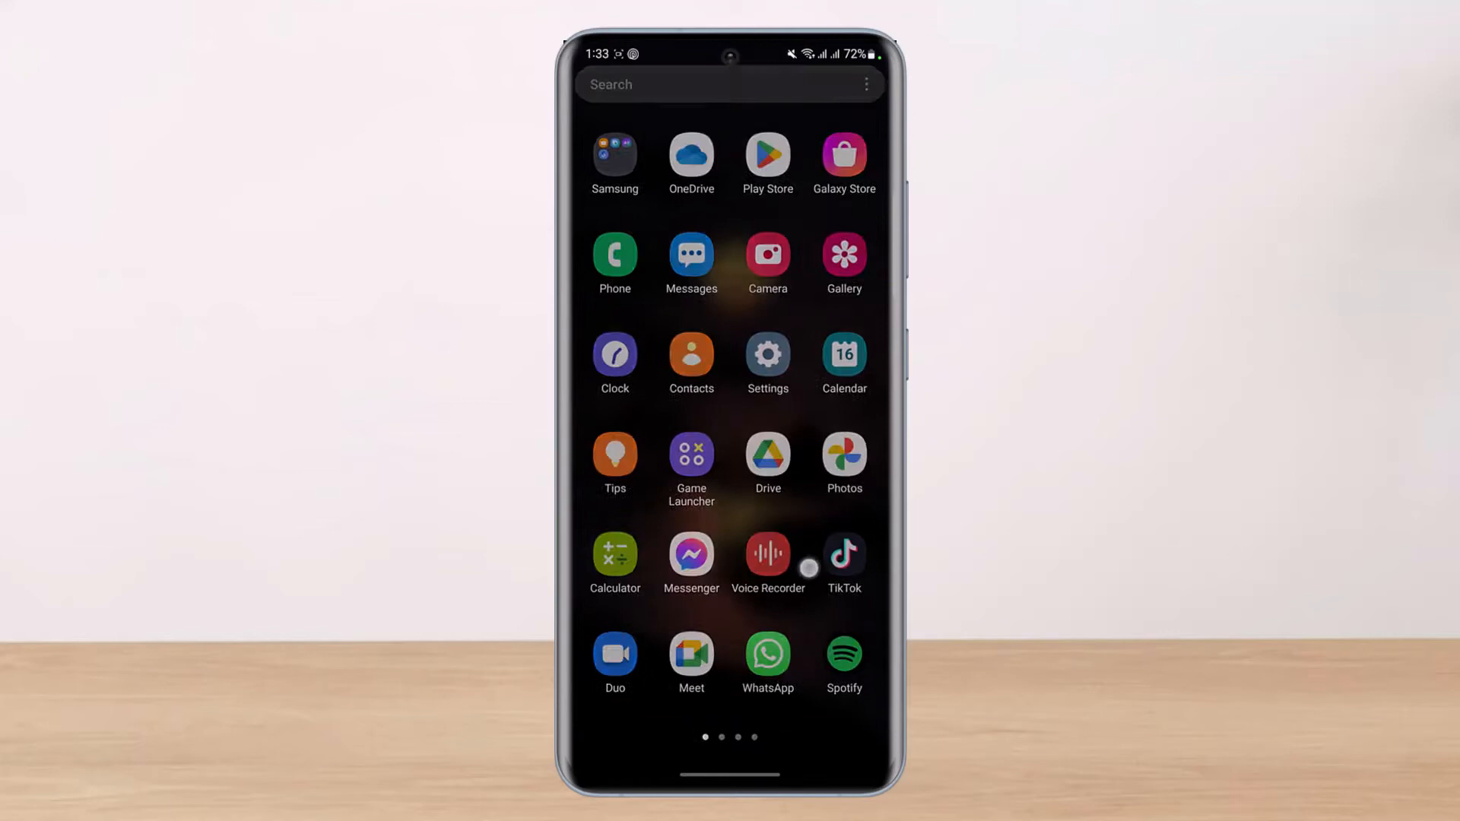
Page through the app drawer to its last page, showing Snapchat and Life360.
{"action": "scroll", "scroll_direction": "left", "scroll_amount": 3}
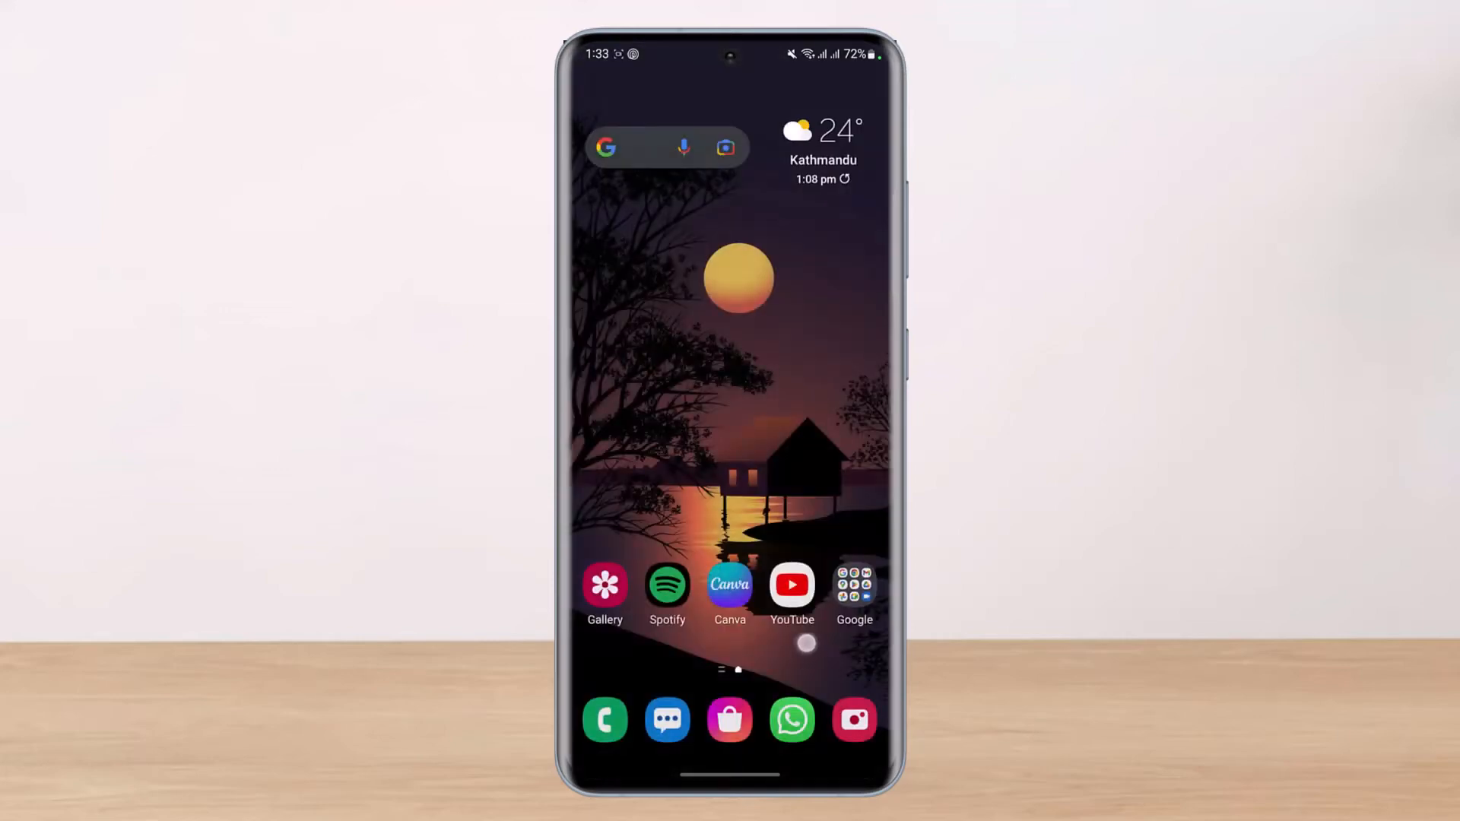
{"action": "scroll", "scroll_direction": "up", "scroll_amount": 3}
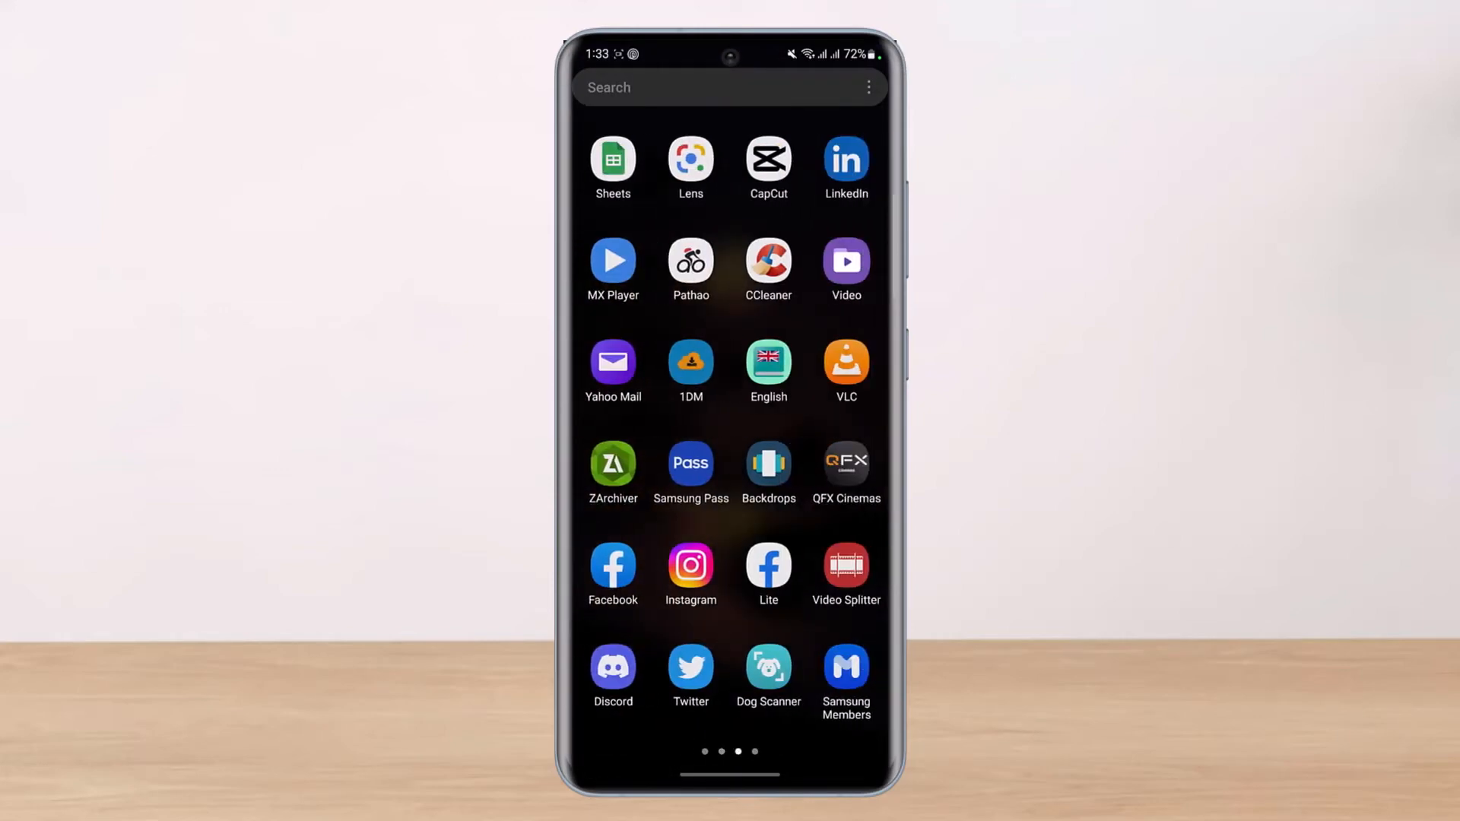
{"action": "scroll", "scroll_direction": "left", "scroll_amount": 3}
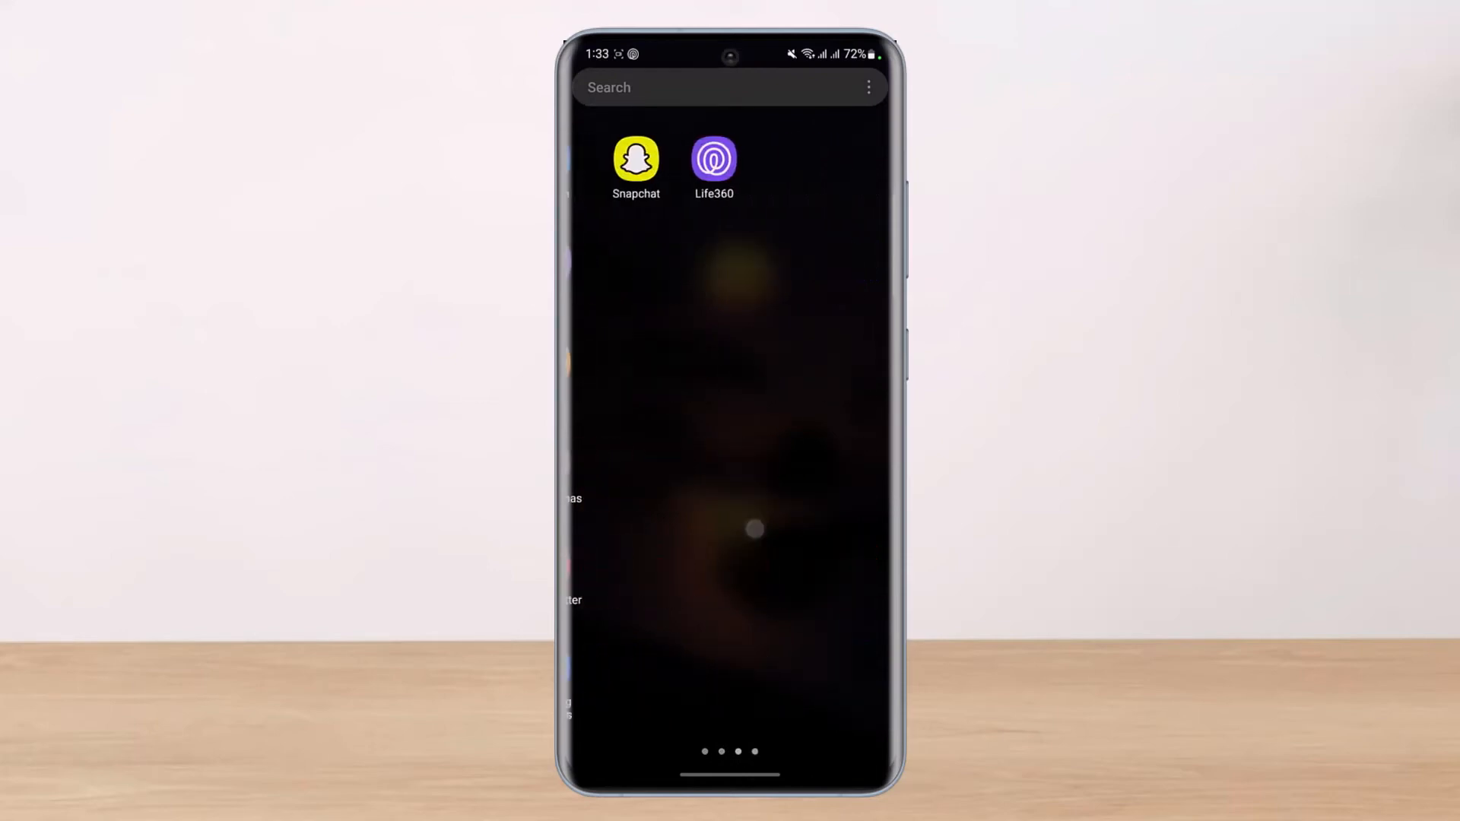
{"action": "left_click", "coordinate": [713, 158]}
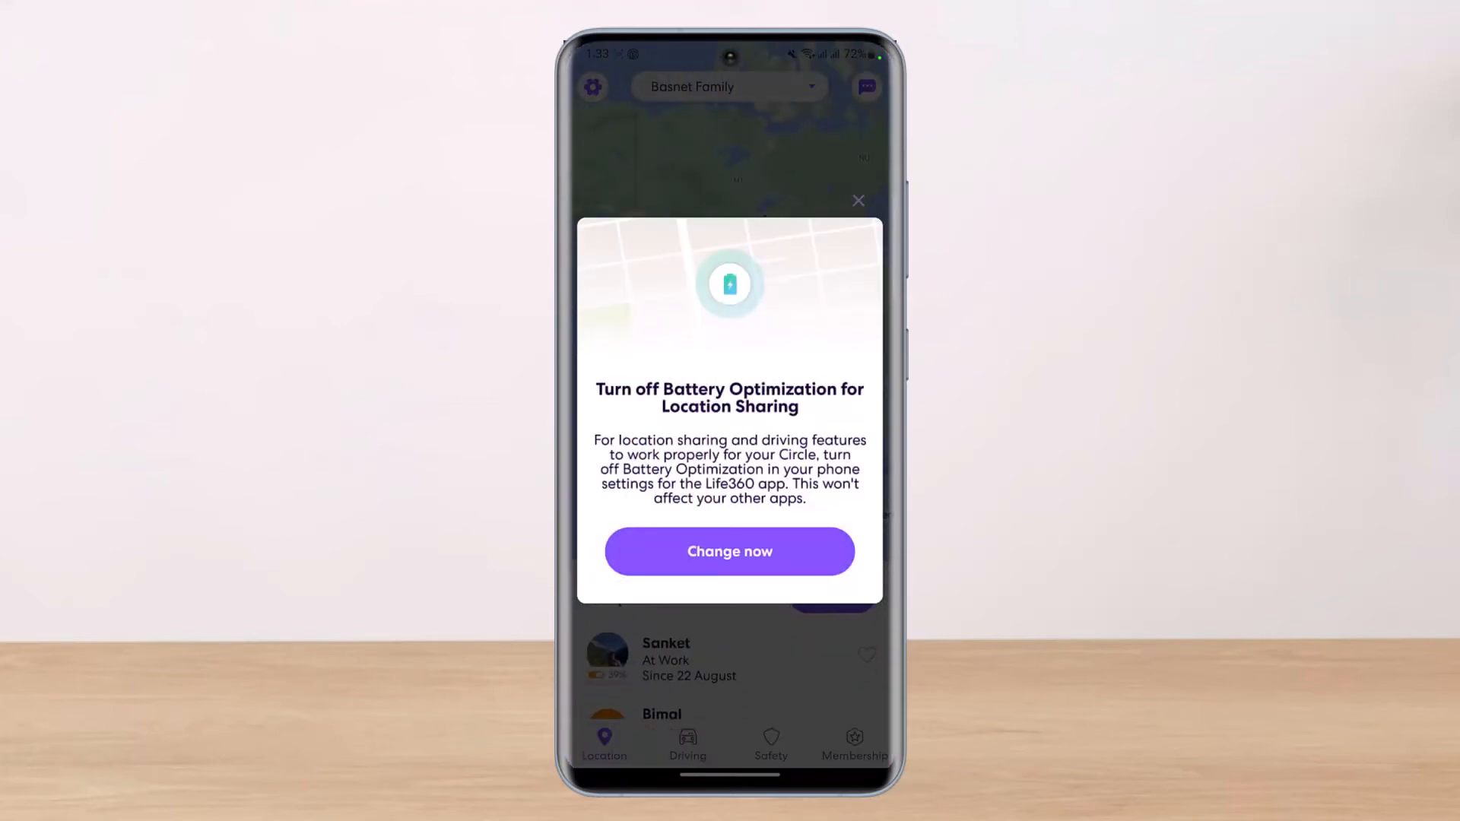
{"action": "left_click", "coordinate": [857, 200]}
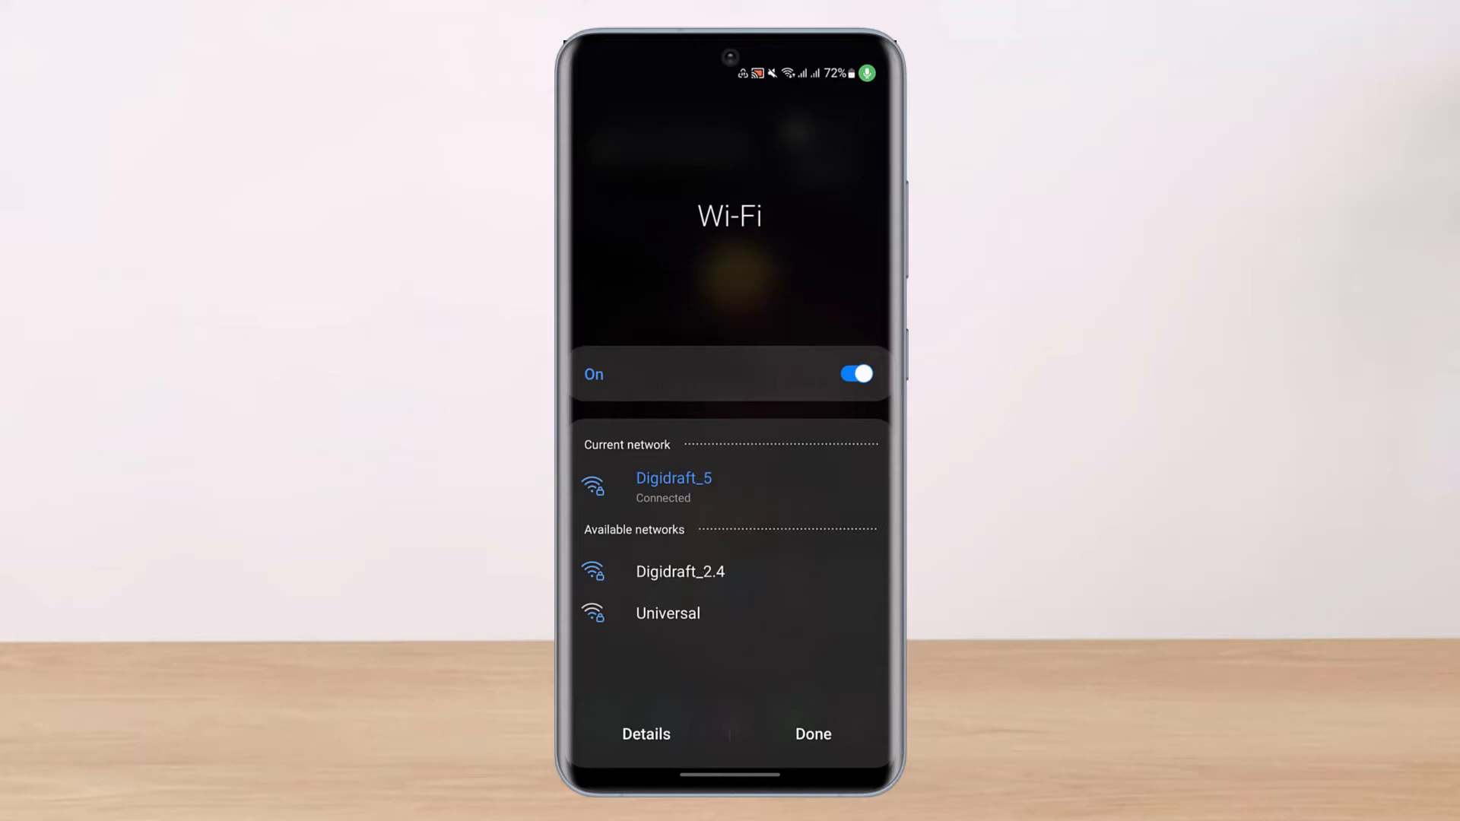
{"action": "left_click", "coordinate": [812, 734]}
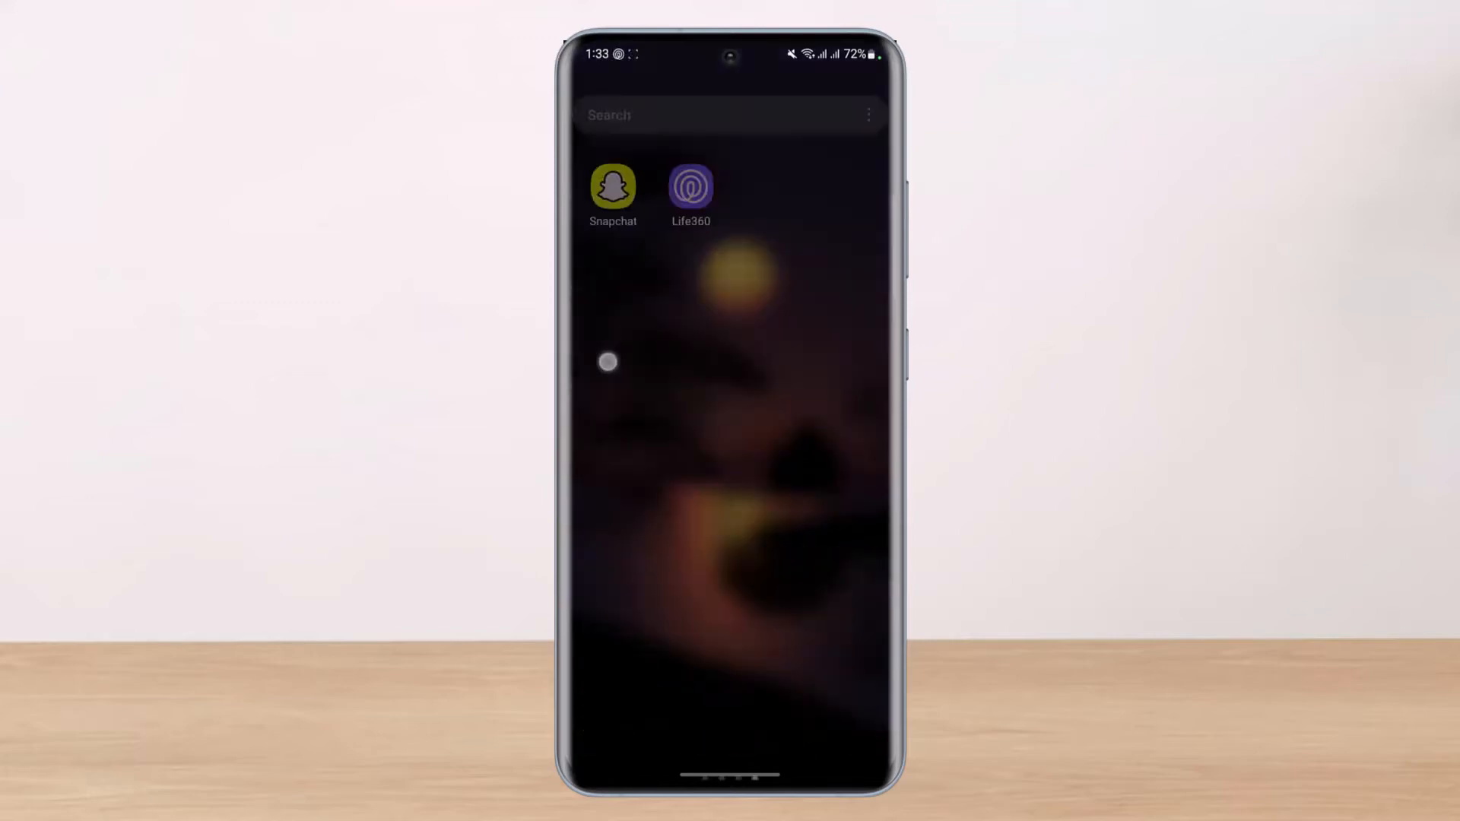
Open the Life360 Play Store listing from search history and review its recent update details.
{"action": "scroll", "scroll_direction": "up", "scroll_amount": 3}
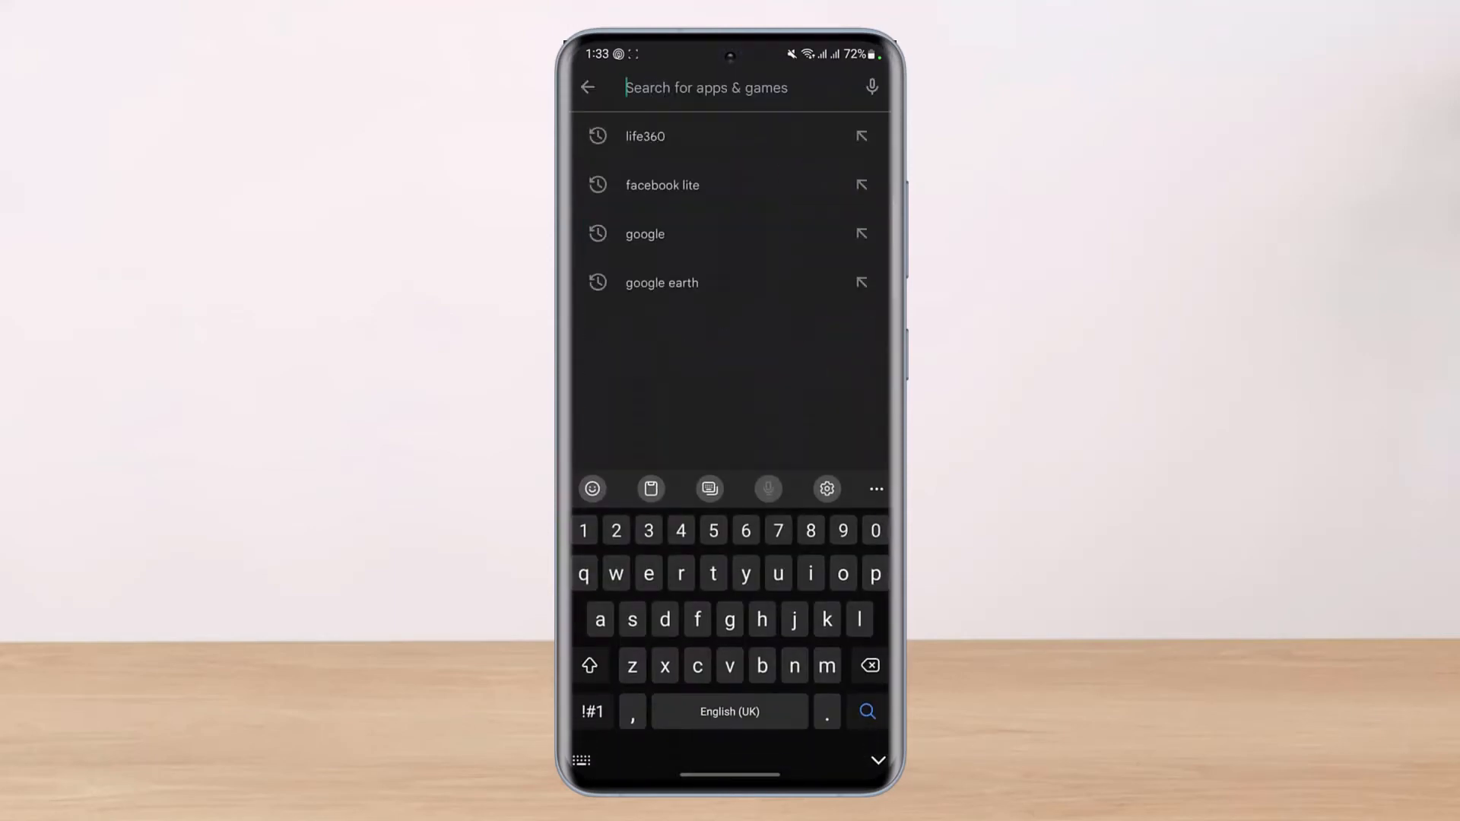
{"action": "left_click", "coordinate": [644, 136]}
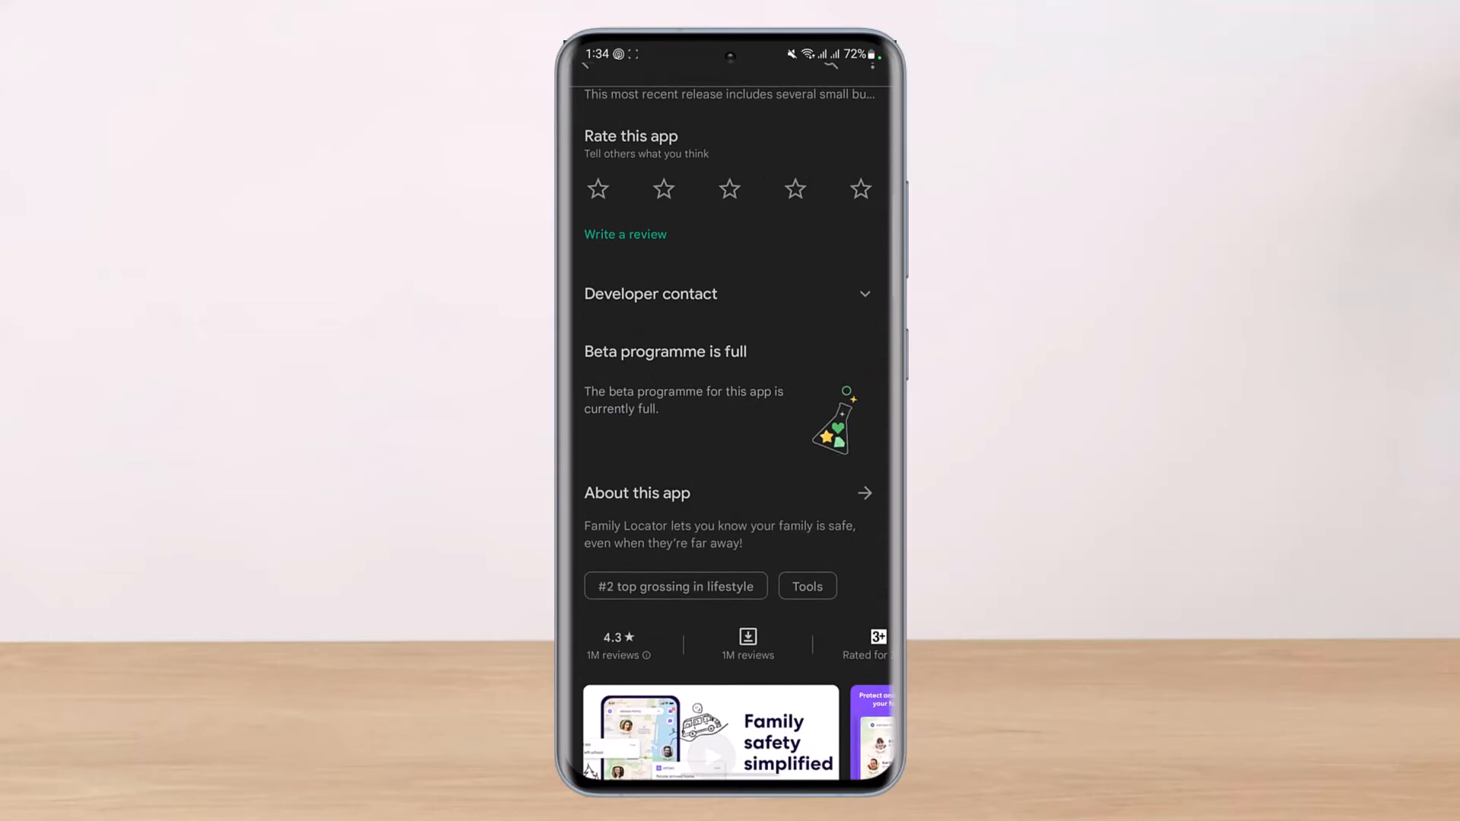
{"action": "scroll", "scroll_direction": "up", "scroll_amount": 3}
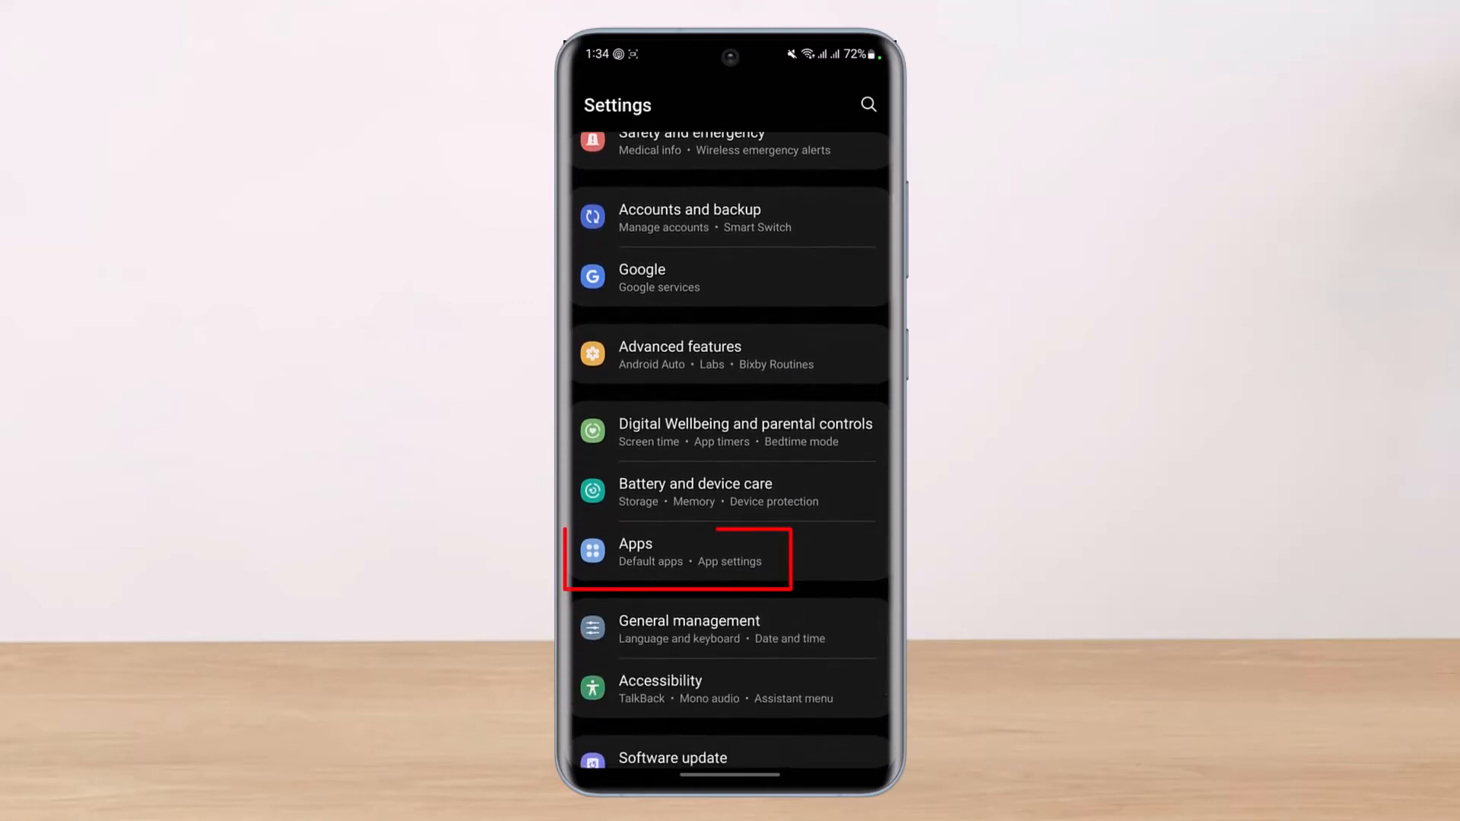
Find Life360 in the Apps list and open its app info and permissions.
{"action": "left_click", "coordinate": [677, 552]}
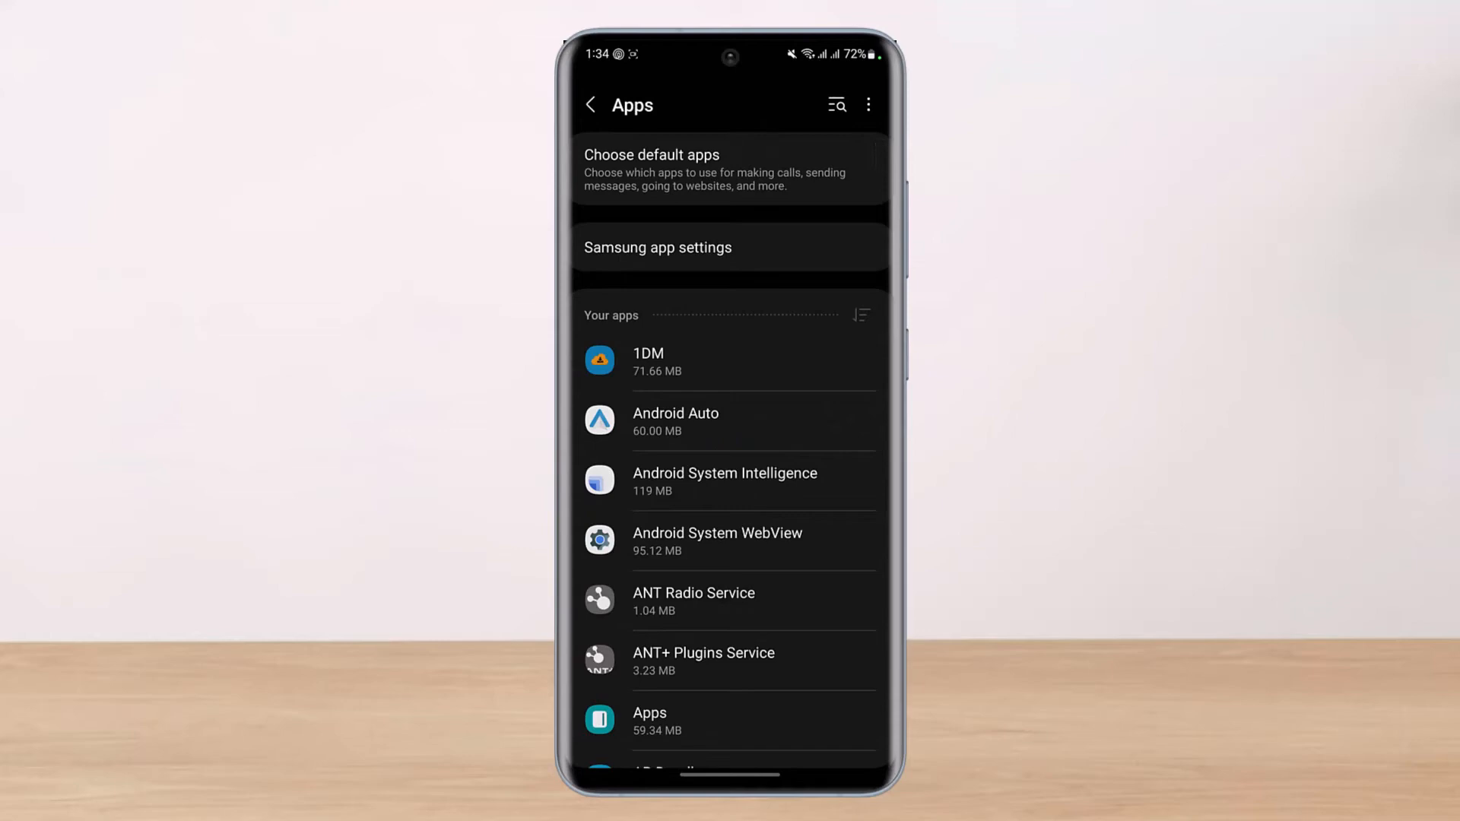
{"action": "scroll", "scroll_direction": "down", "scroll_amount": 3}
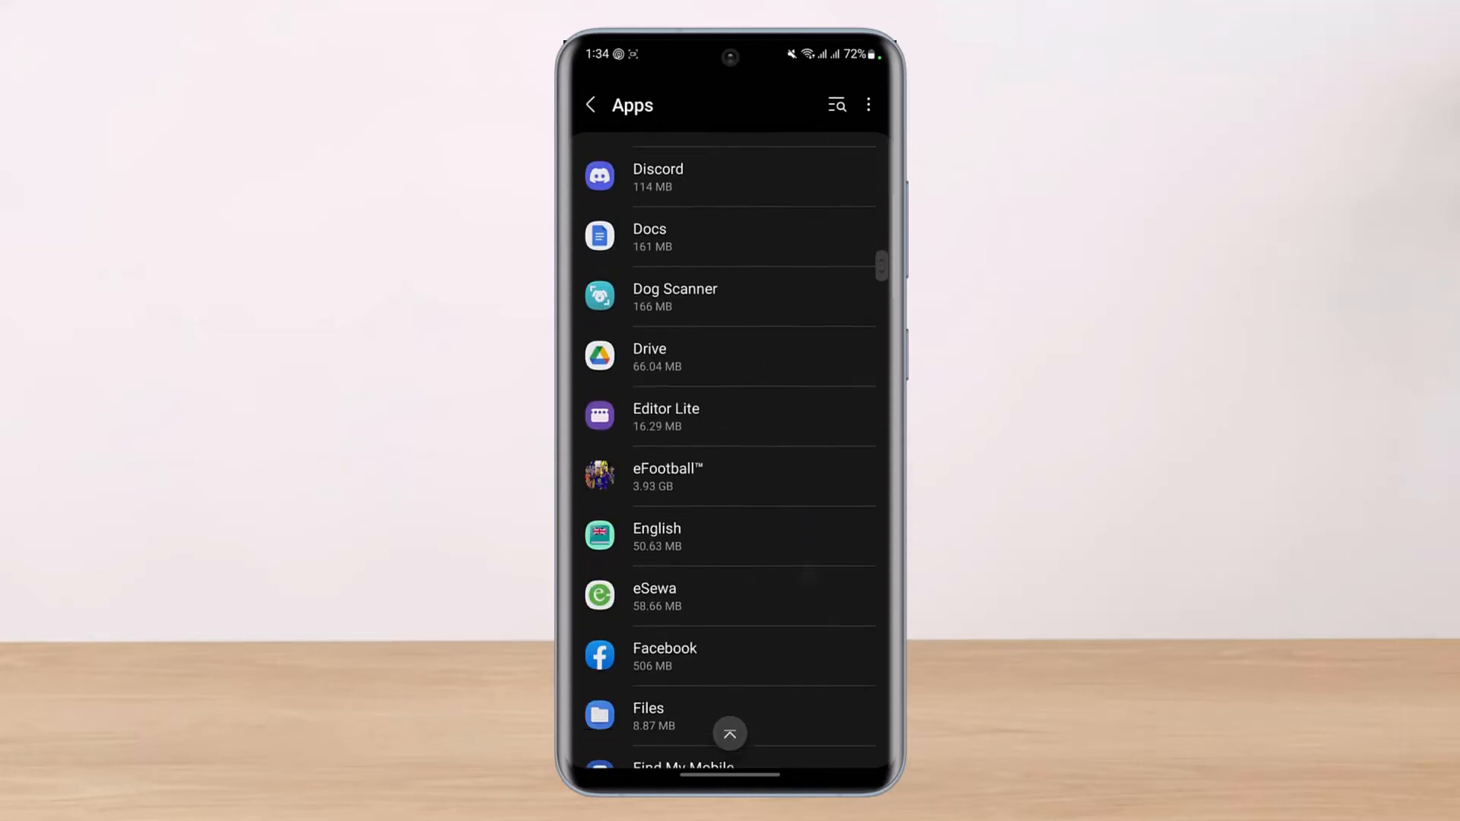
{"action": "scroll", "scroll_direction": "down", "scroll_amount": 3}
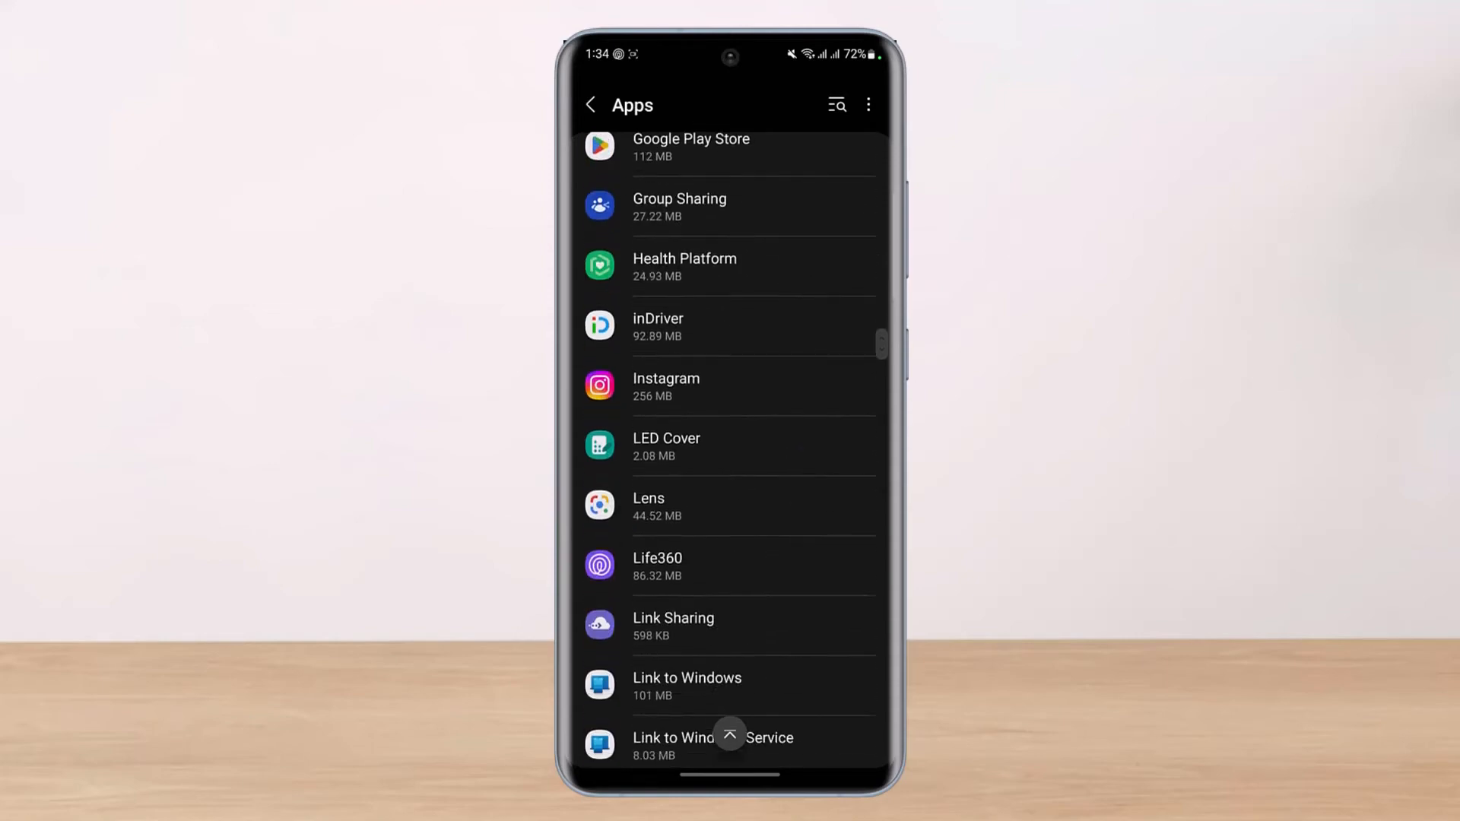
{"action": "scroll", "scroll_direction": "down", "scroll_amount": 3}
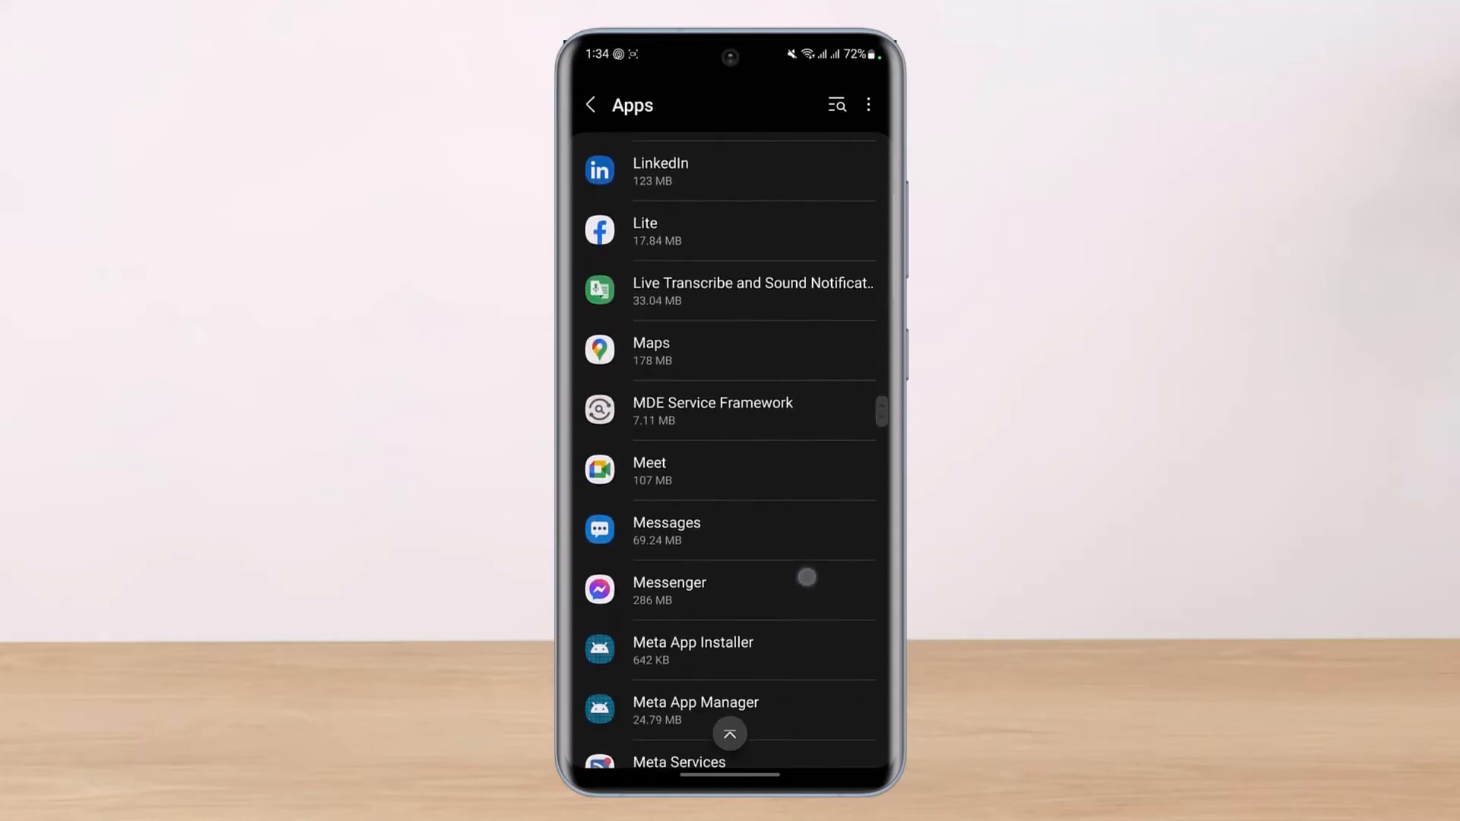
{"action": "scroll", "scroll_direction": "up", "scroll_amount": 3}
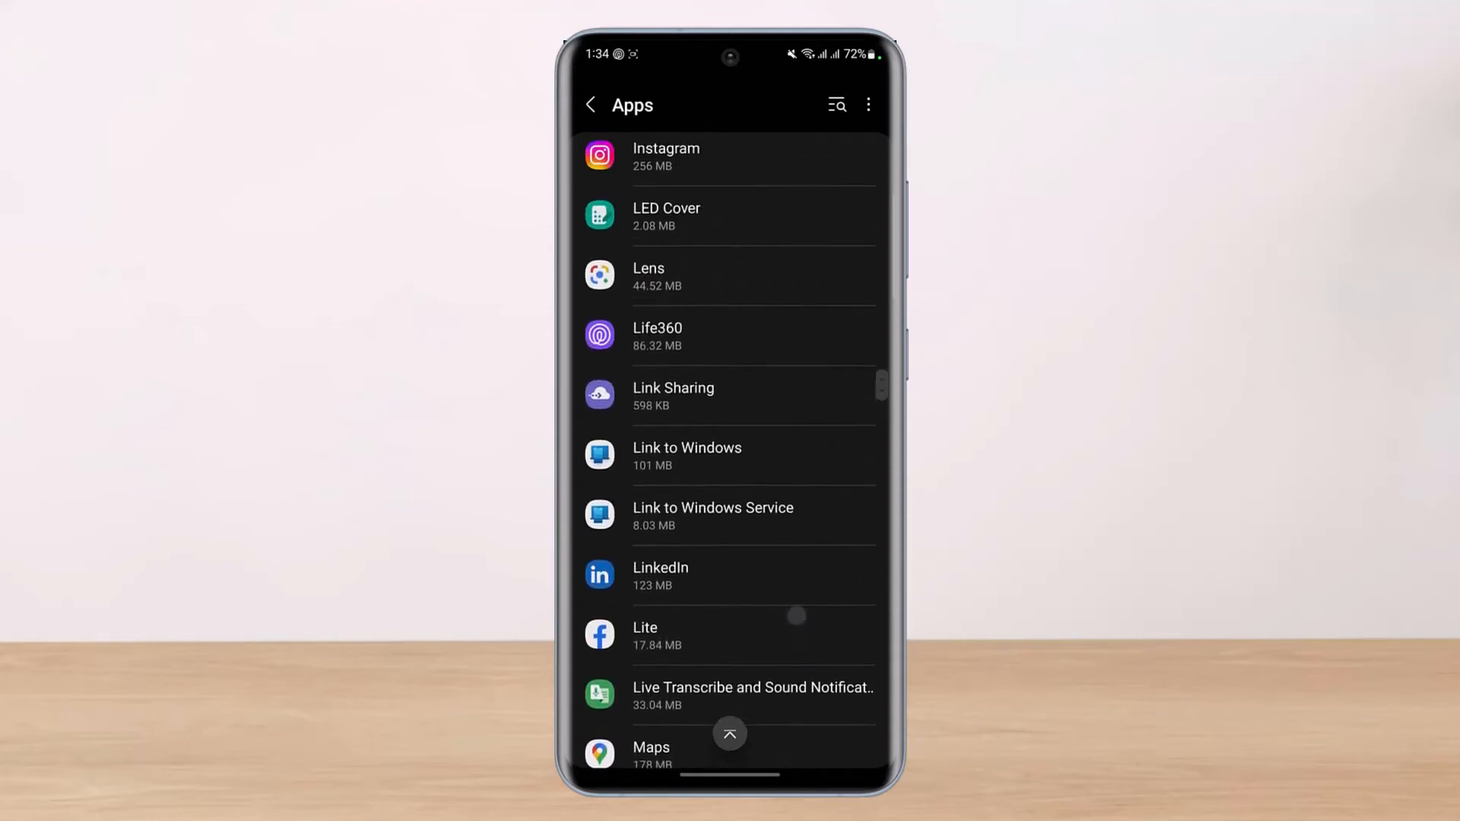
{"action": "left_click", "coordinate": [656, 335]}
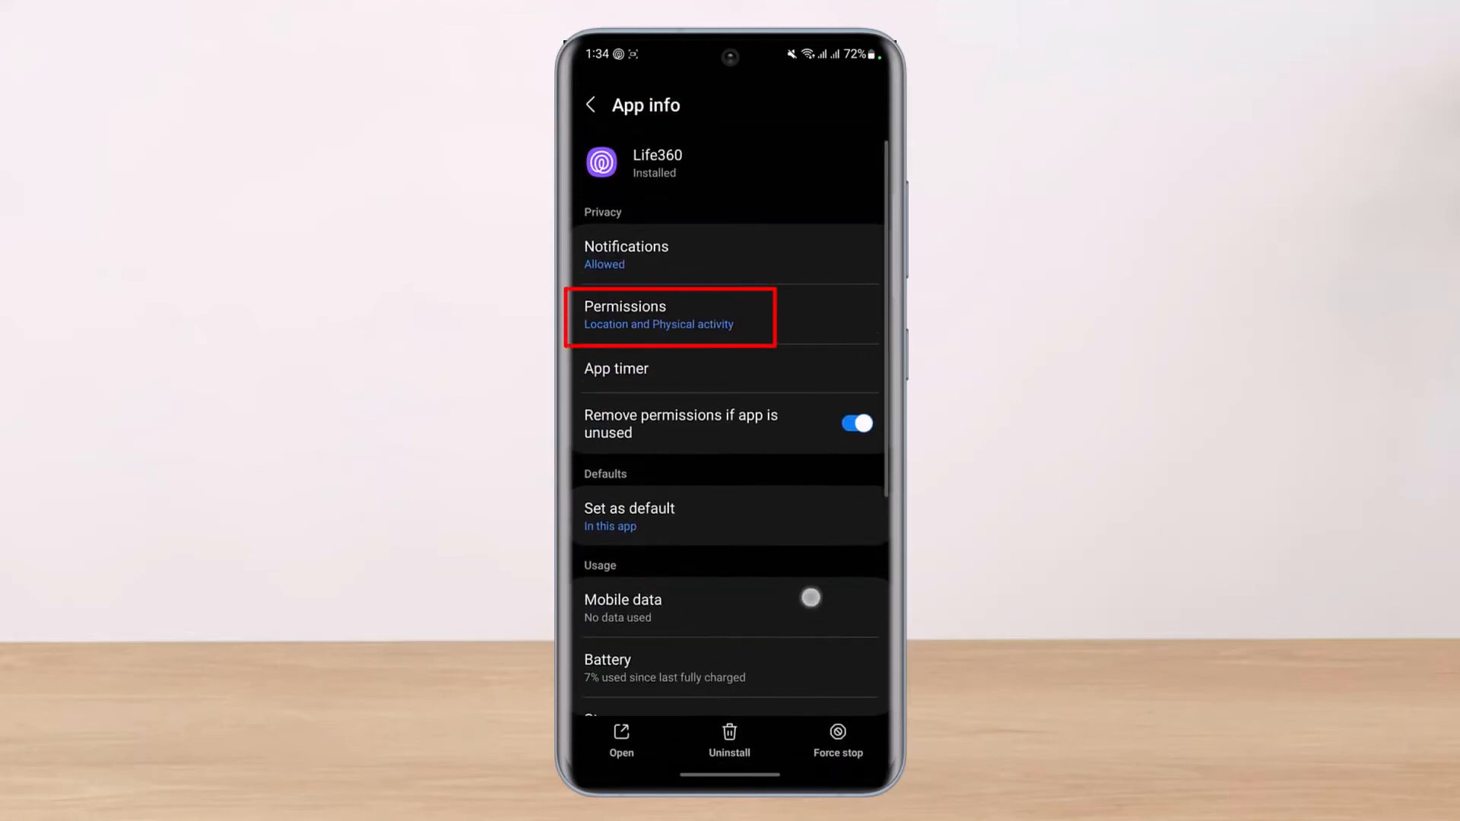
{"action": "left_click", "coordinate": [668, 314]}
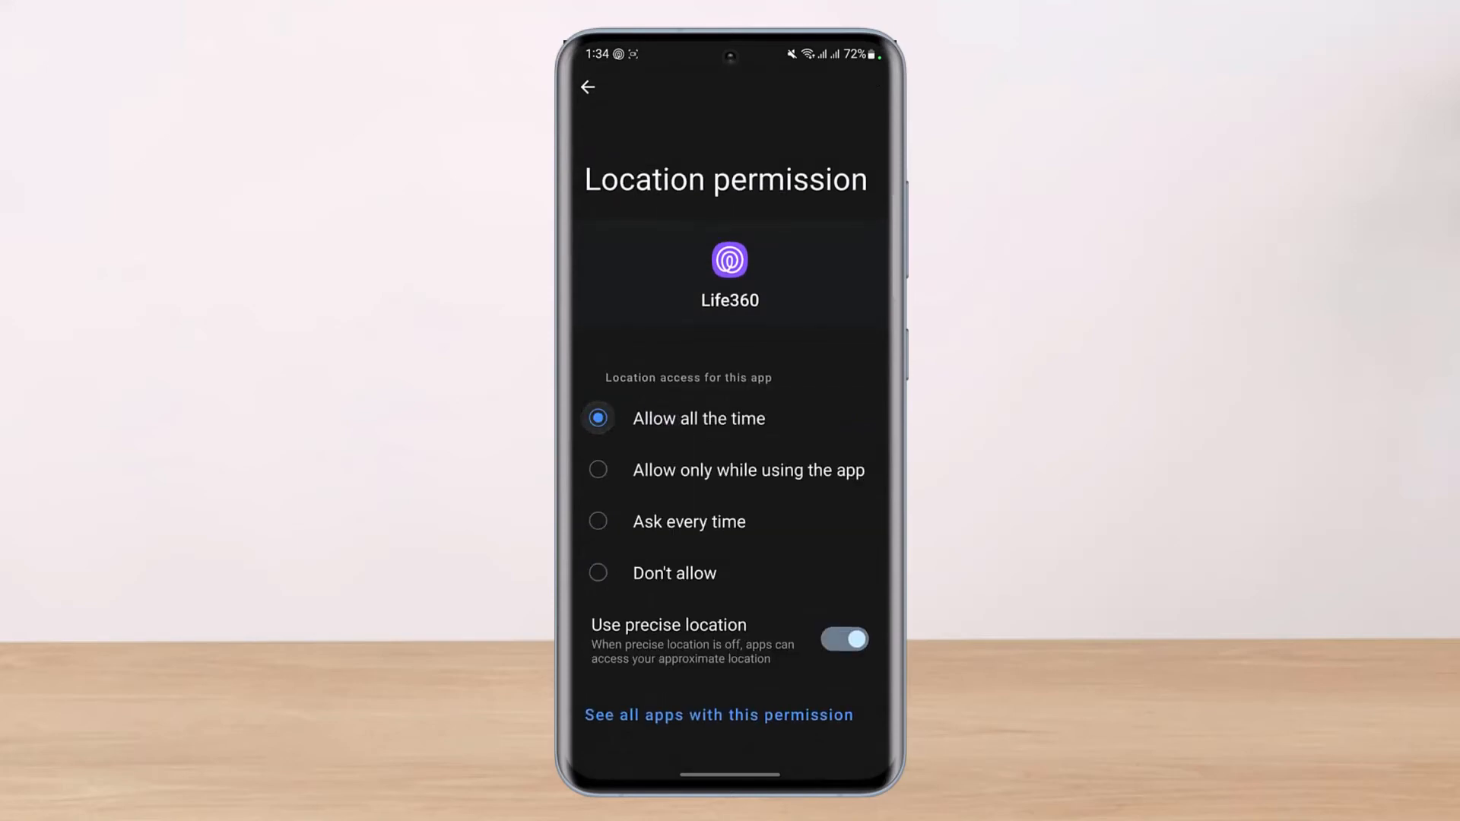
Back out from the location permission, via the permissions list, to Life360's app info.
{"action": "left_click", "coordinate": [588, 86]}
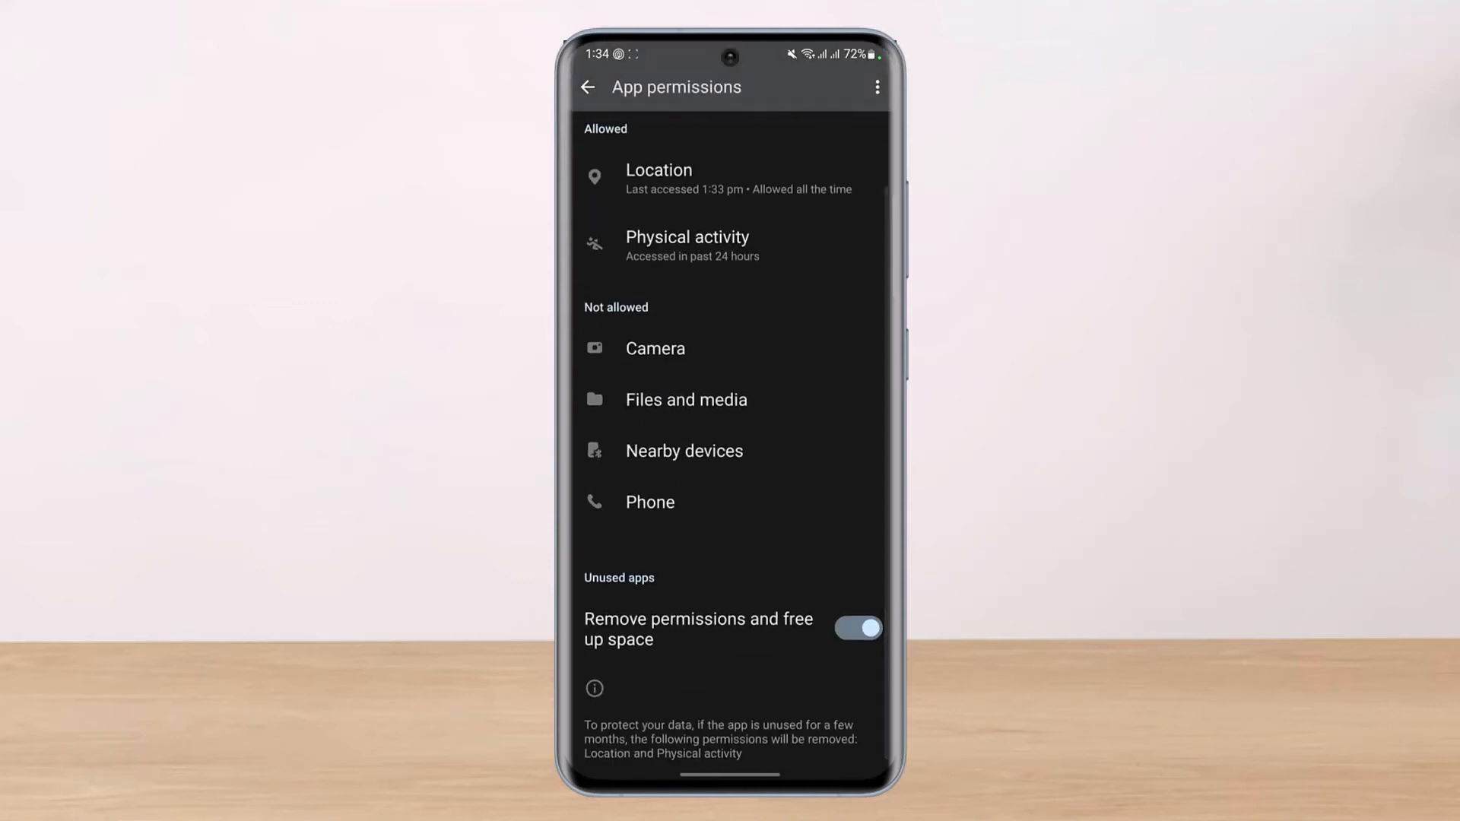
{"action": "left_click", "coordinate": [588, 87]}
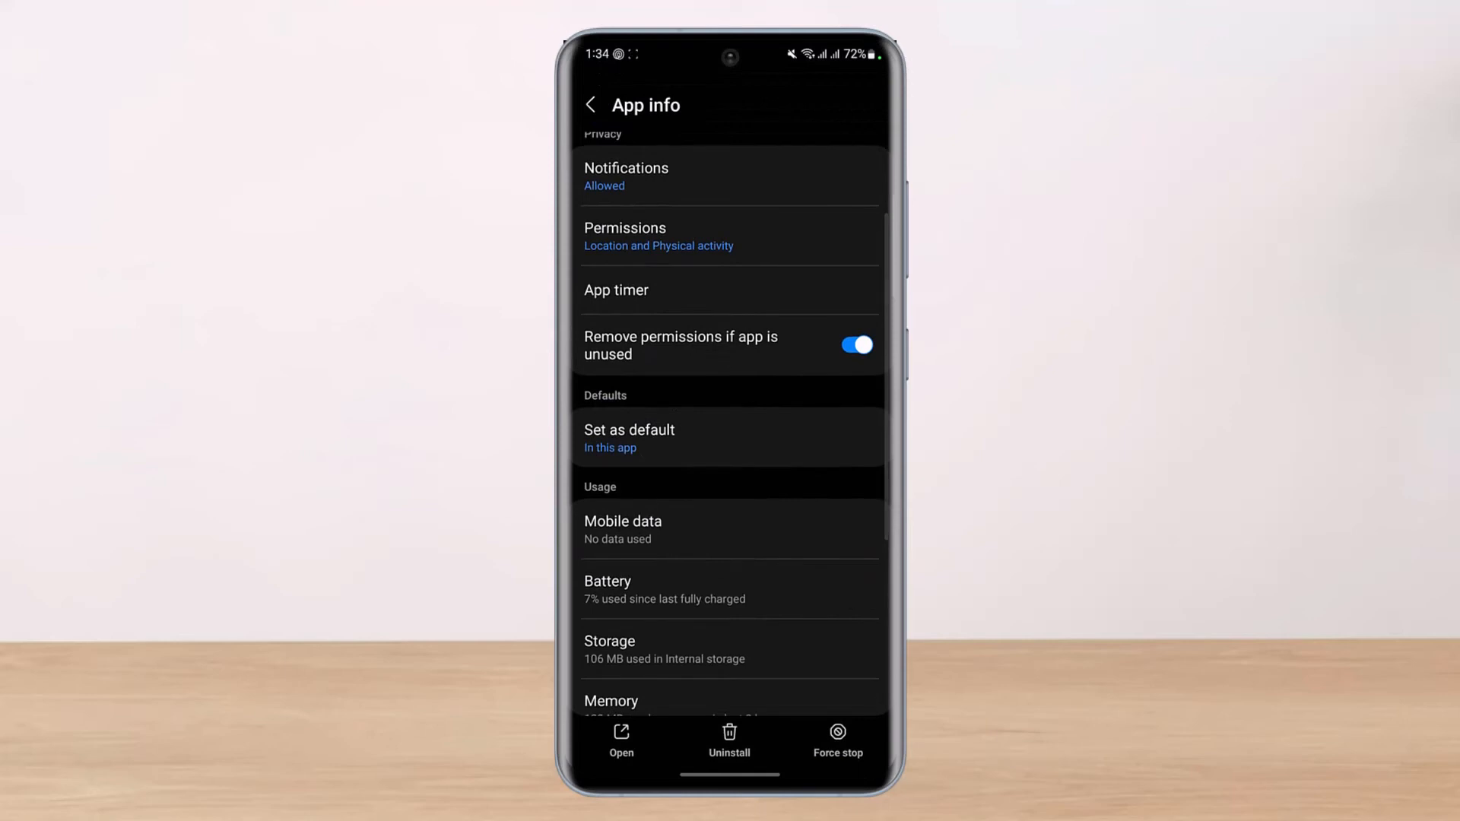
{"action": "scroll", "scroll_direction": "up", "scroll_amount": 3}
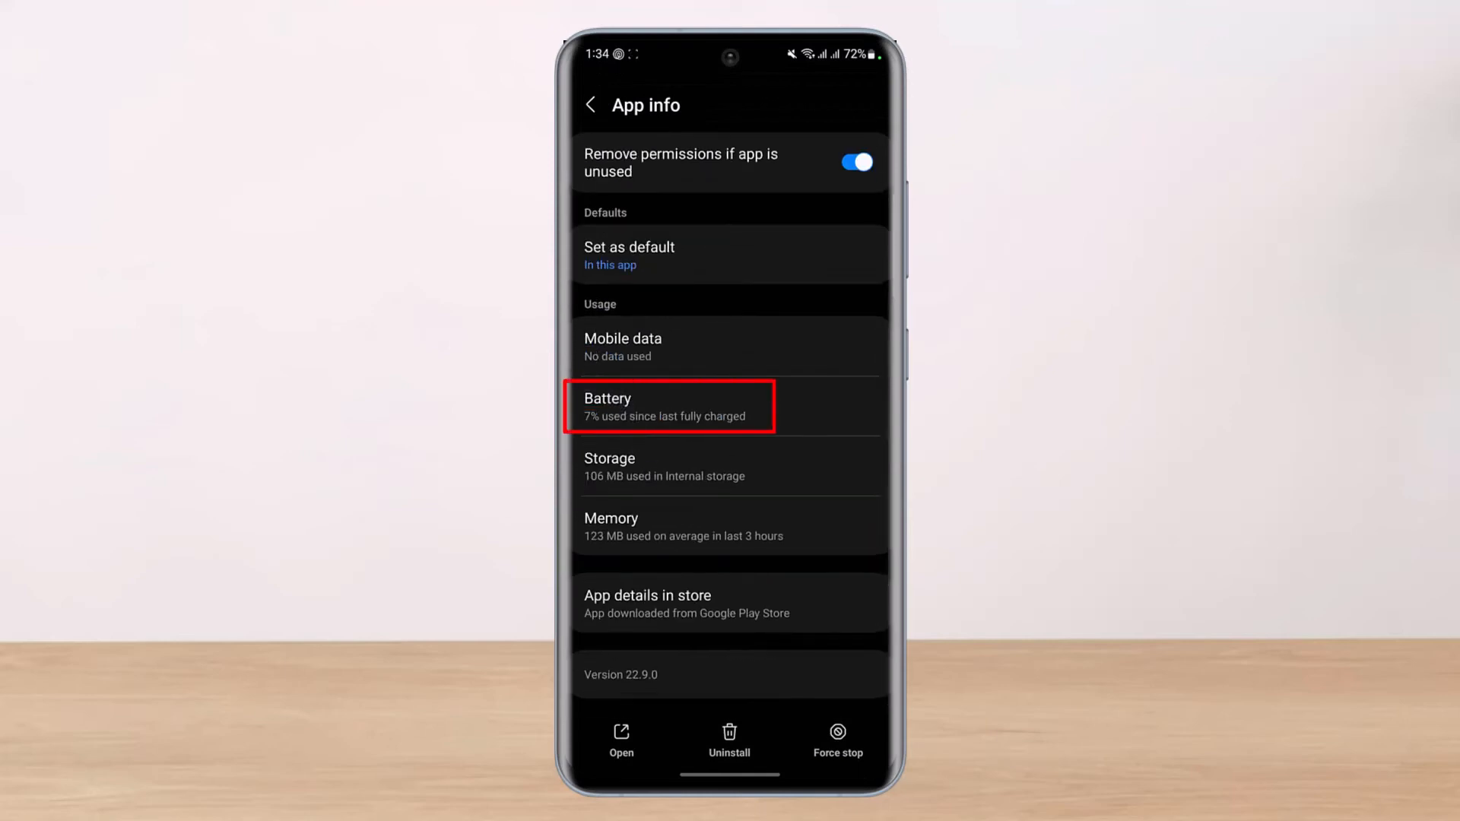
{"action": "left_click", "coordinate": [668, 406]}
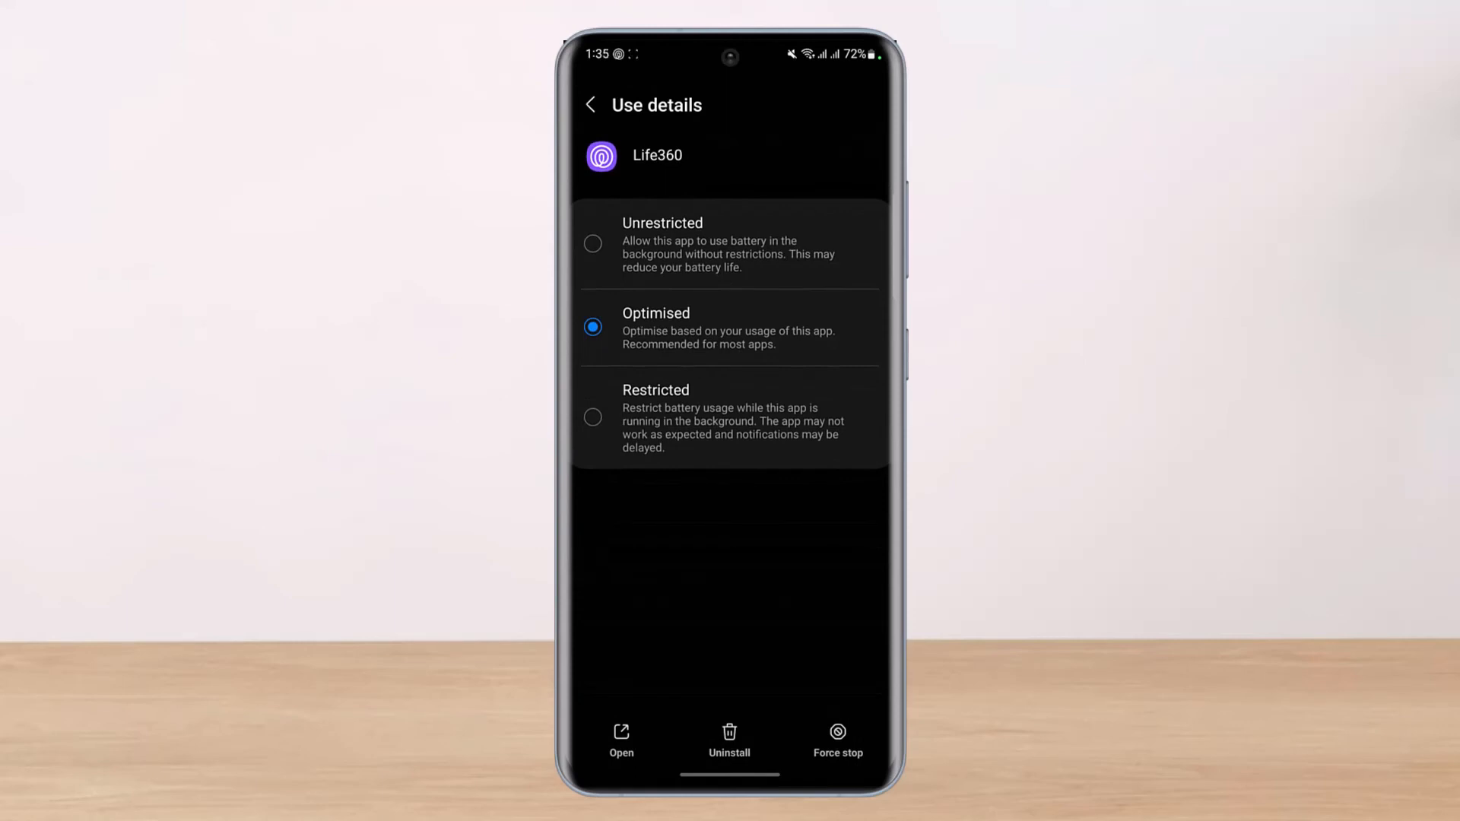
{"action": "left_click", "coordinate": [592, 416]}
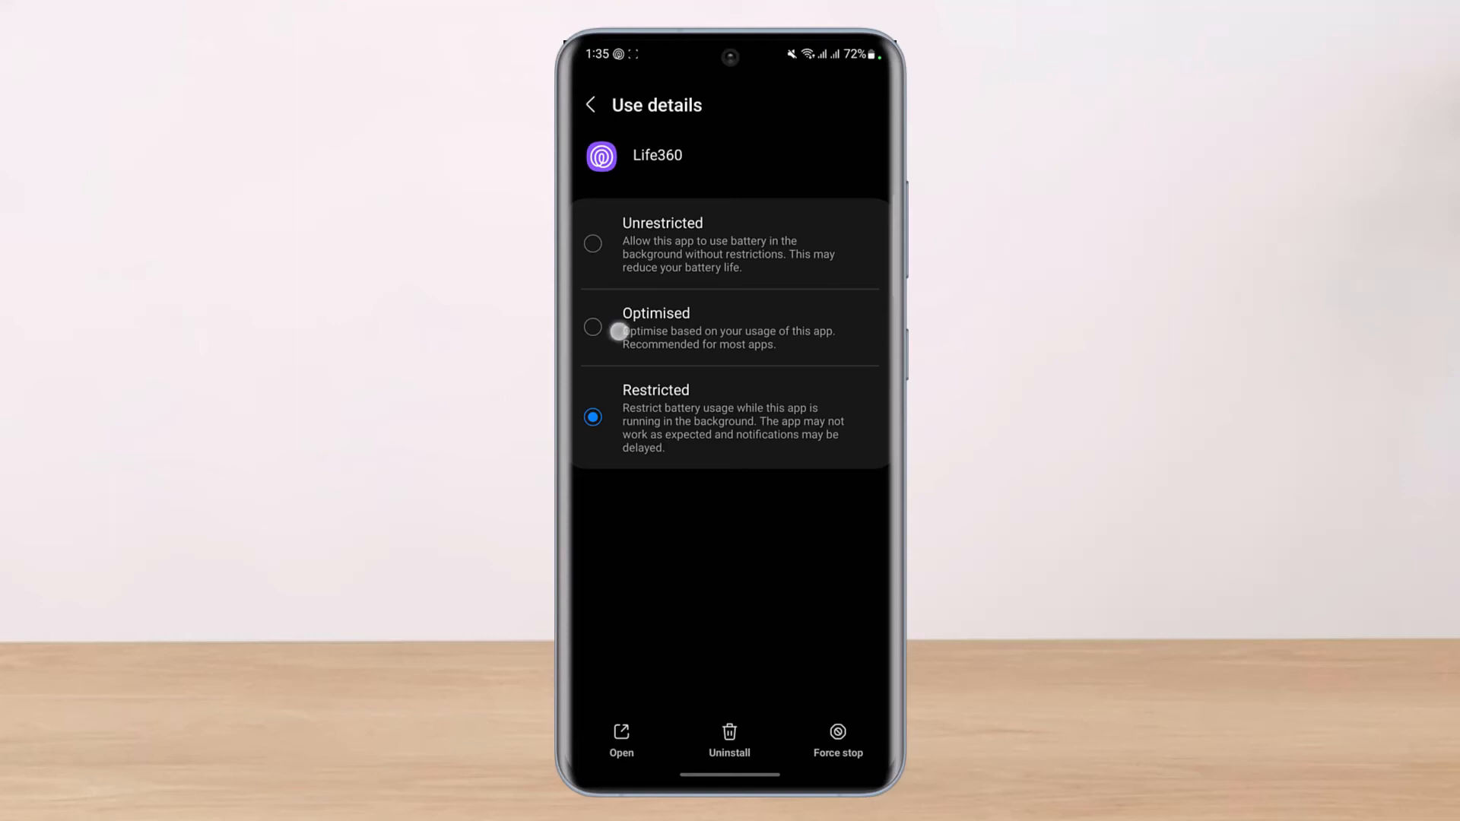
{"action": "left_click", "coordinate": [592, 243]}
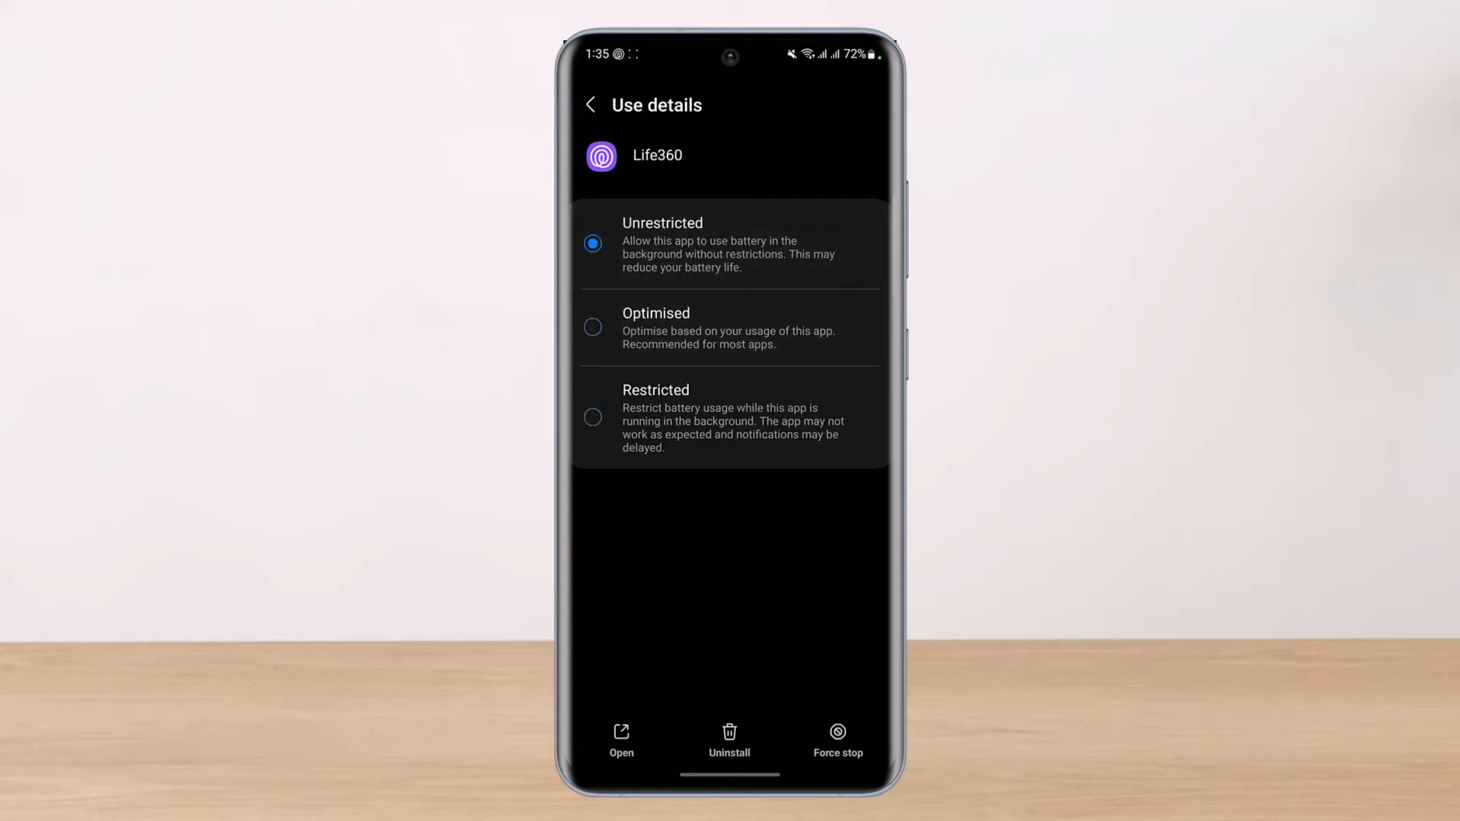
{"action": "left_click", "coordinate": [592, 327]}
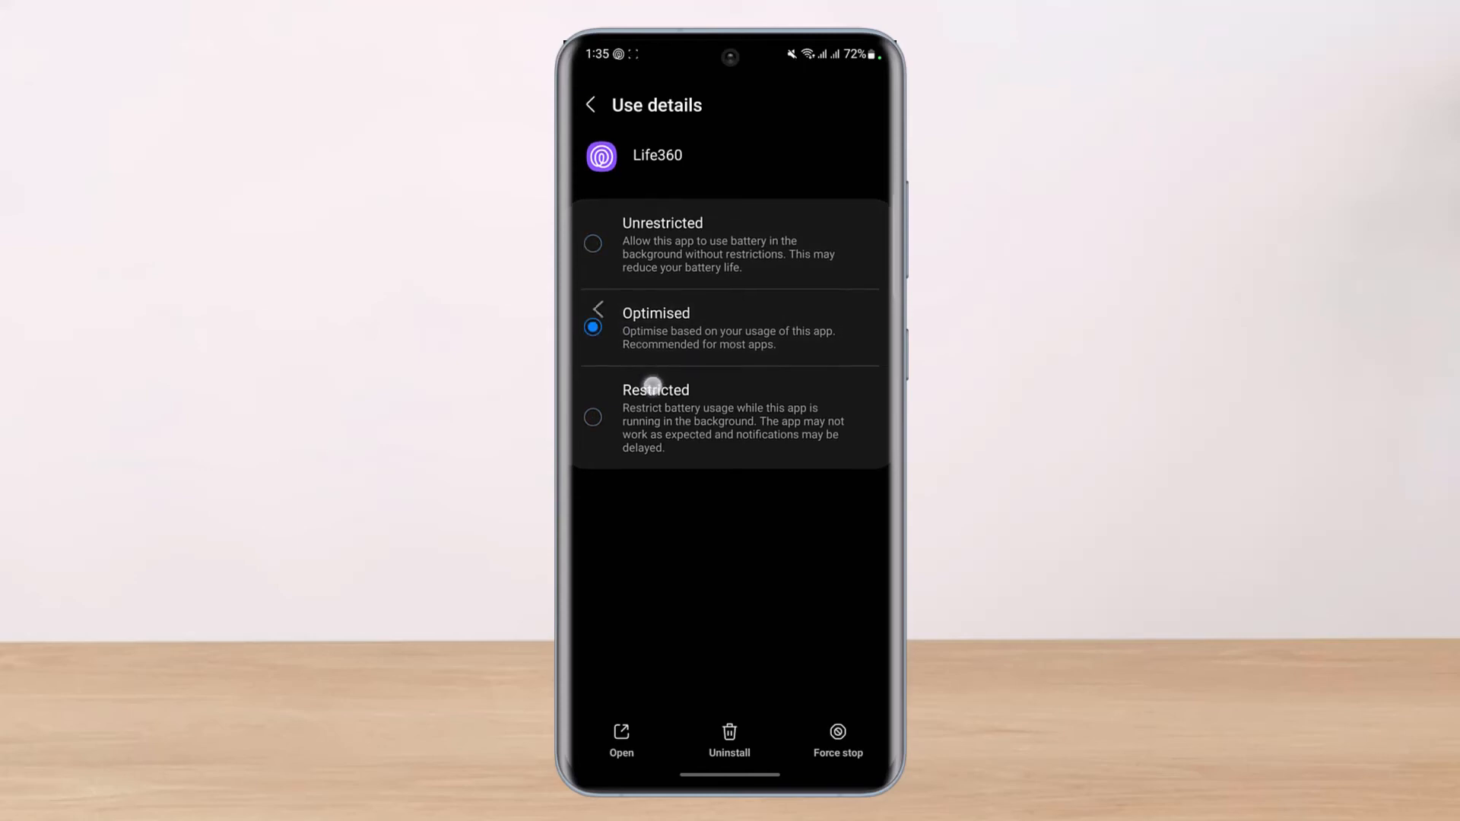
{"action": "left_click", "coordinate": [592, 104]}
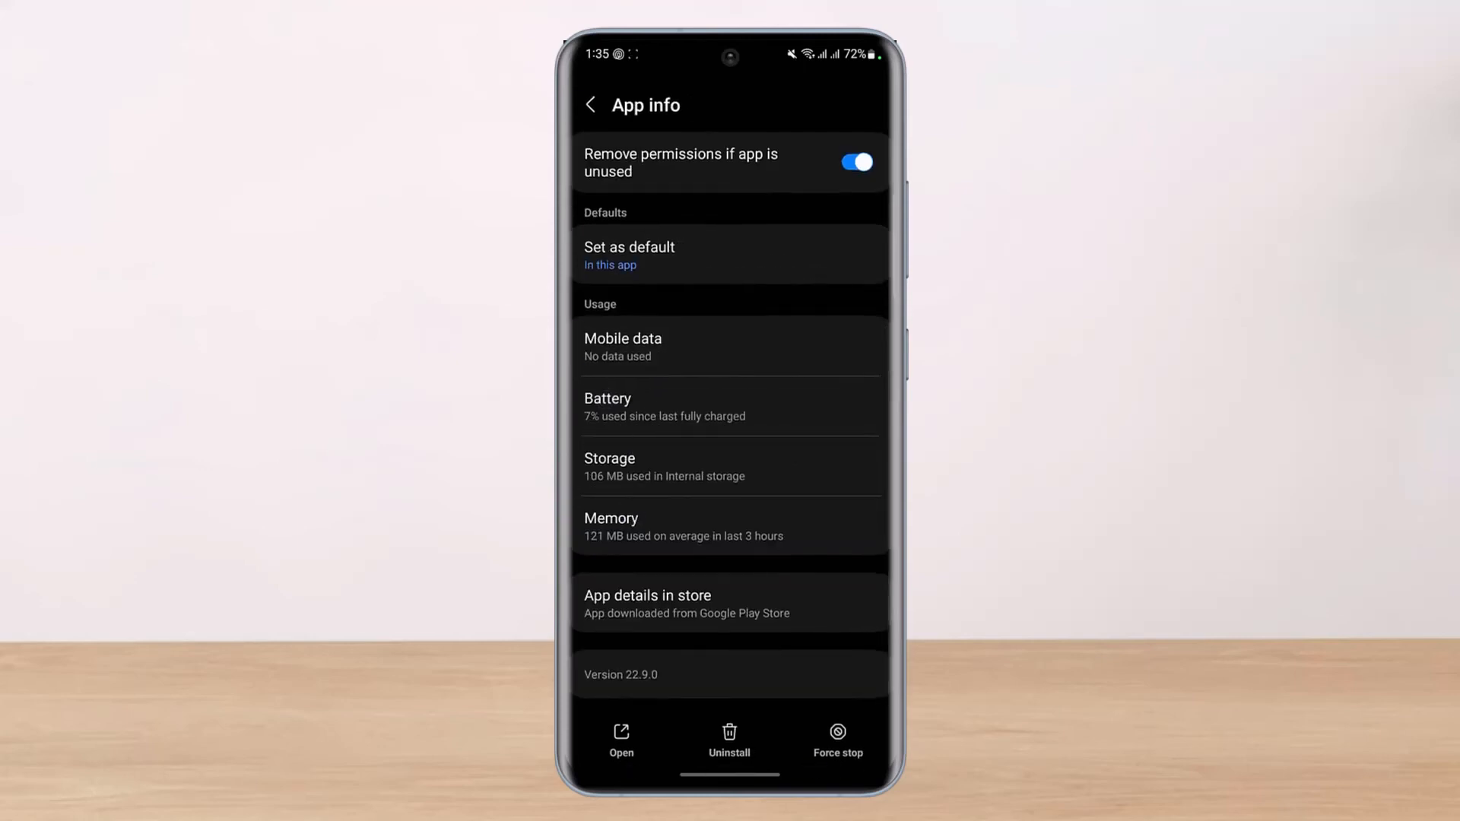
{"action": "scroll", "scroll_direction": "down", "scroll_amount": 3}
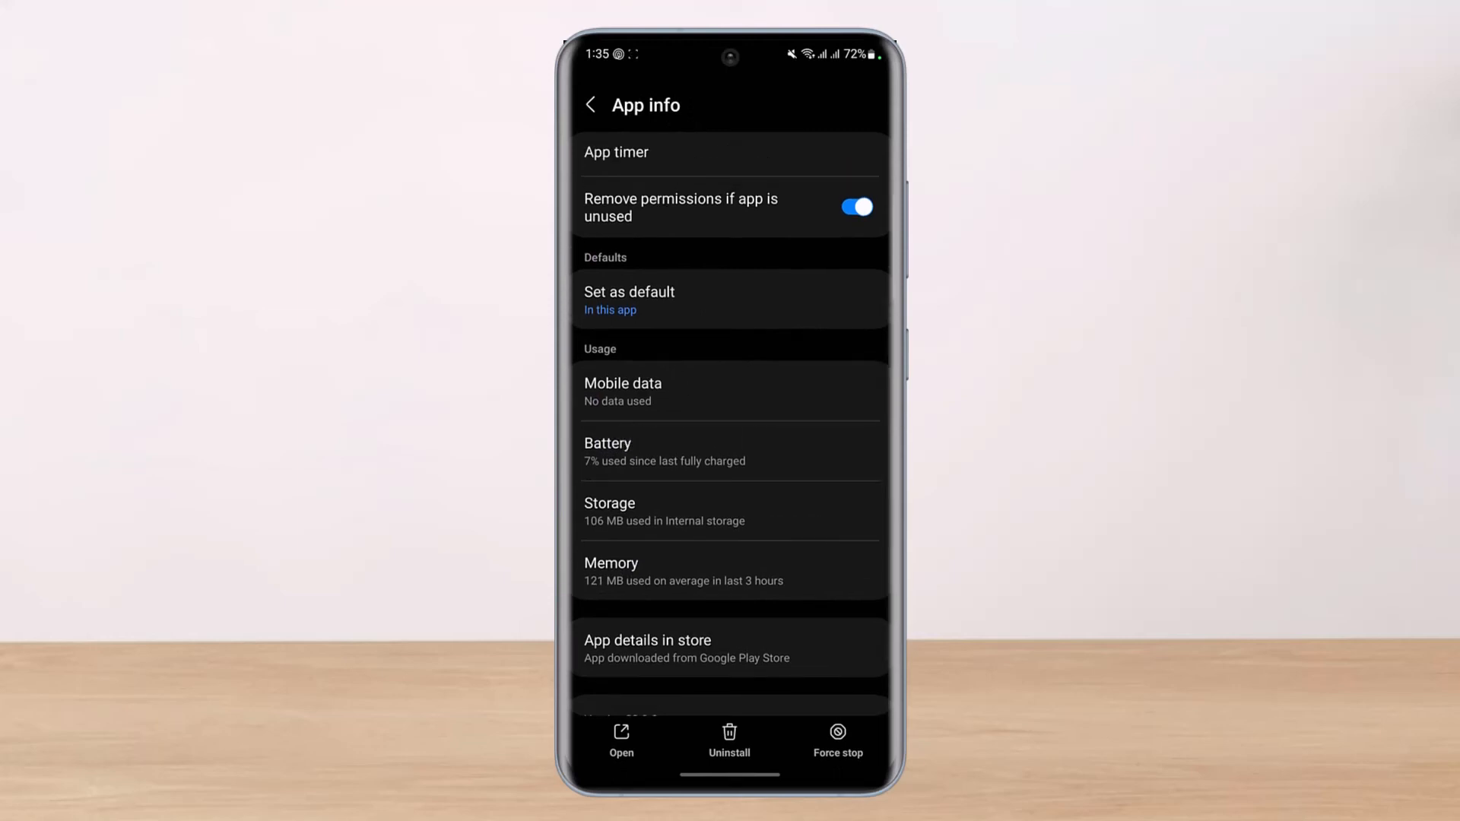
{"action": "left_click", "coordinate": [622, 390]}
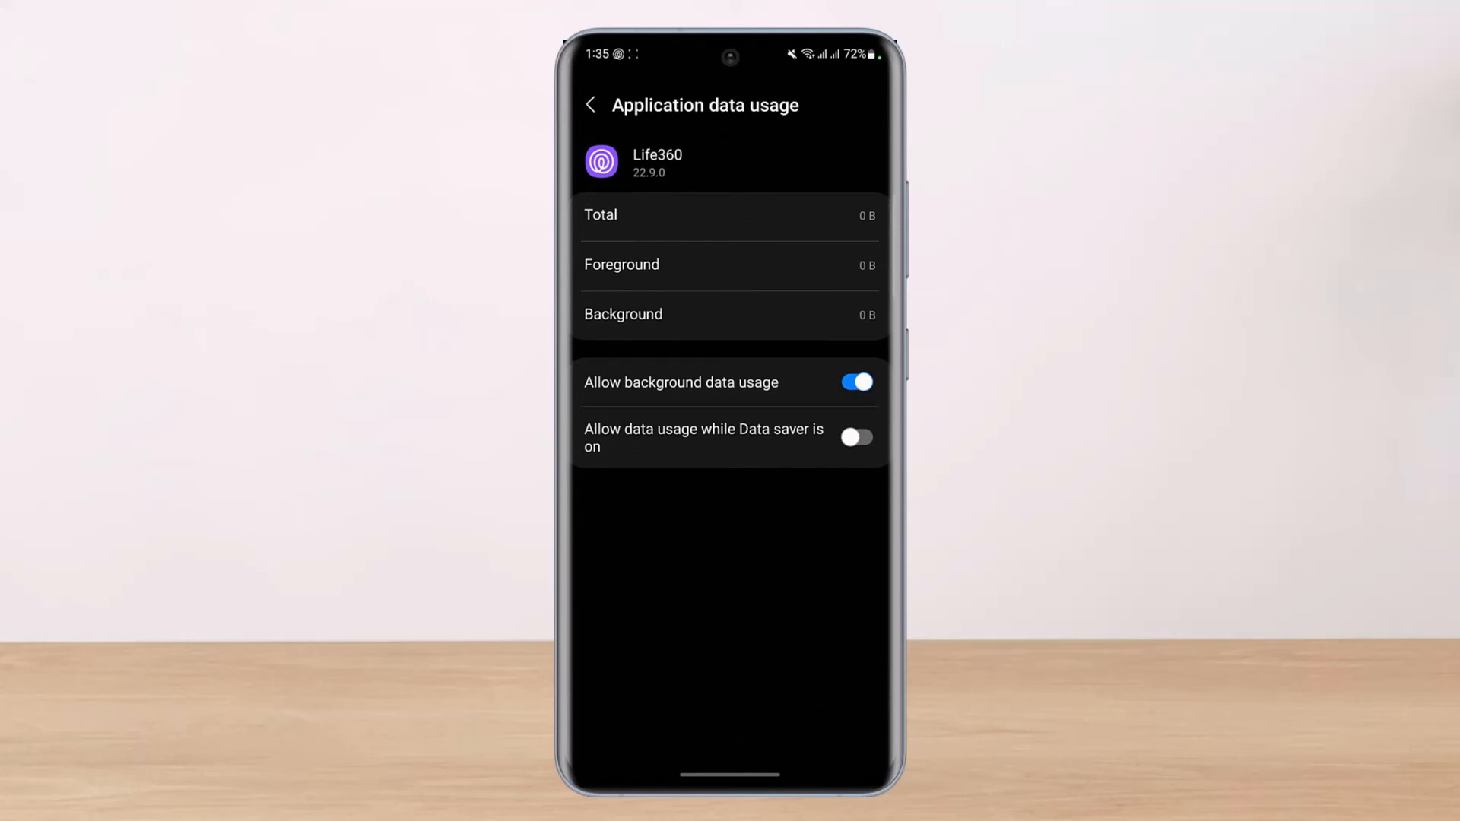
{"action": "left_click", "coordinate": [590, 104]}
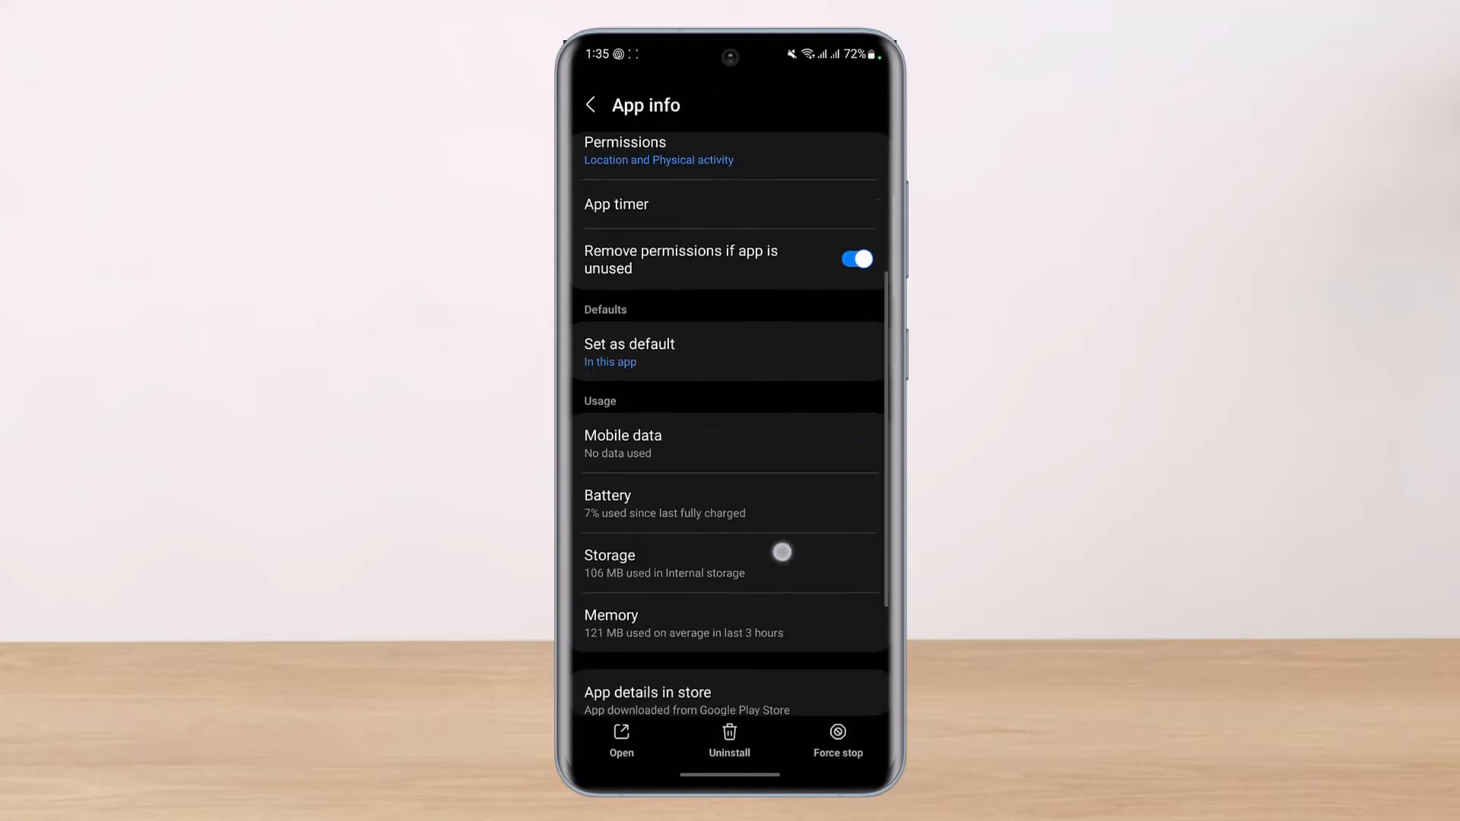
{"action": "scroll", "scroll_direction": "up", "scroll_amount": 3}
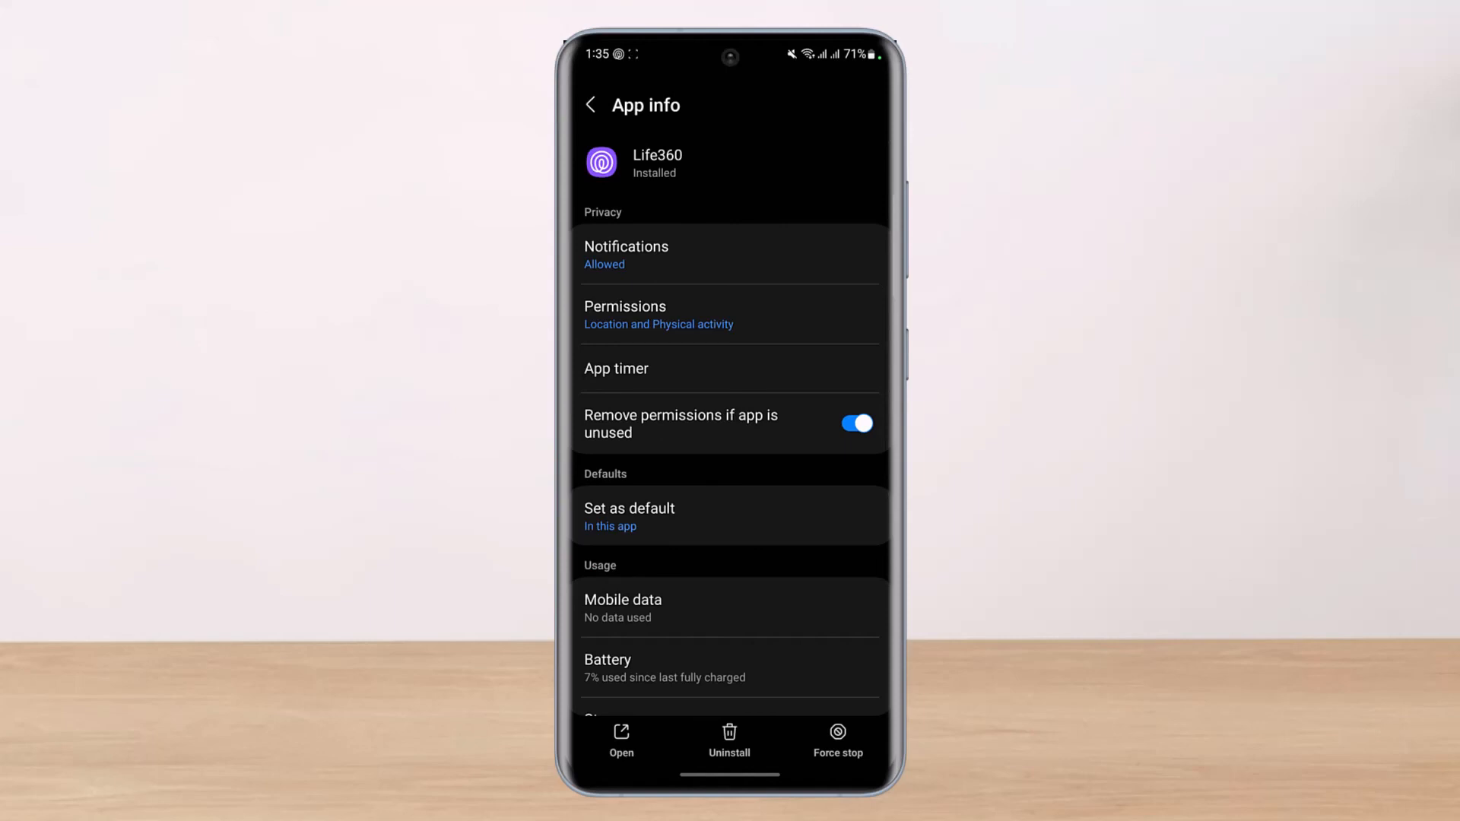
Back out of Life360's app info through the Apps list to Settings home.
{"action": "left_click", "coordinate": [590, 104]}
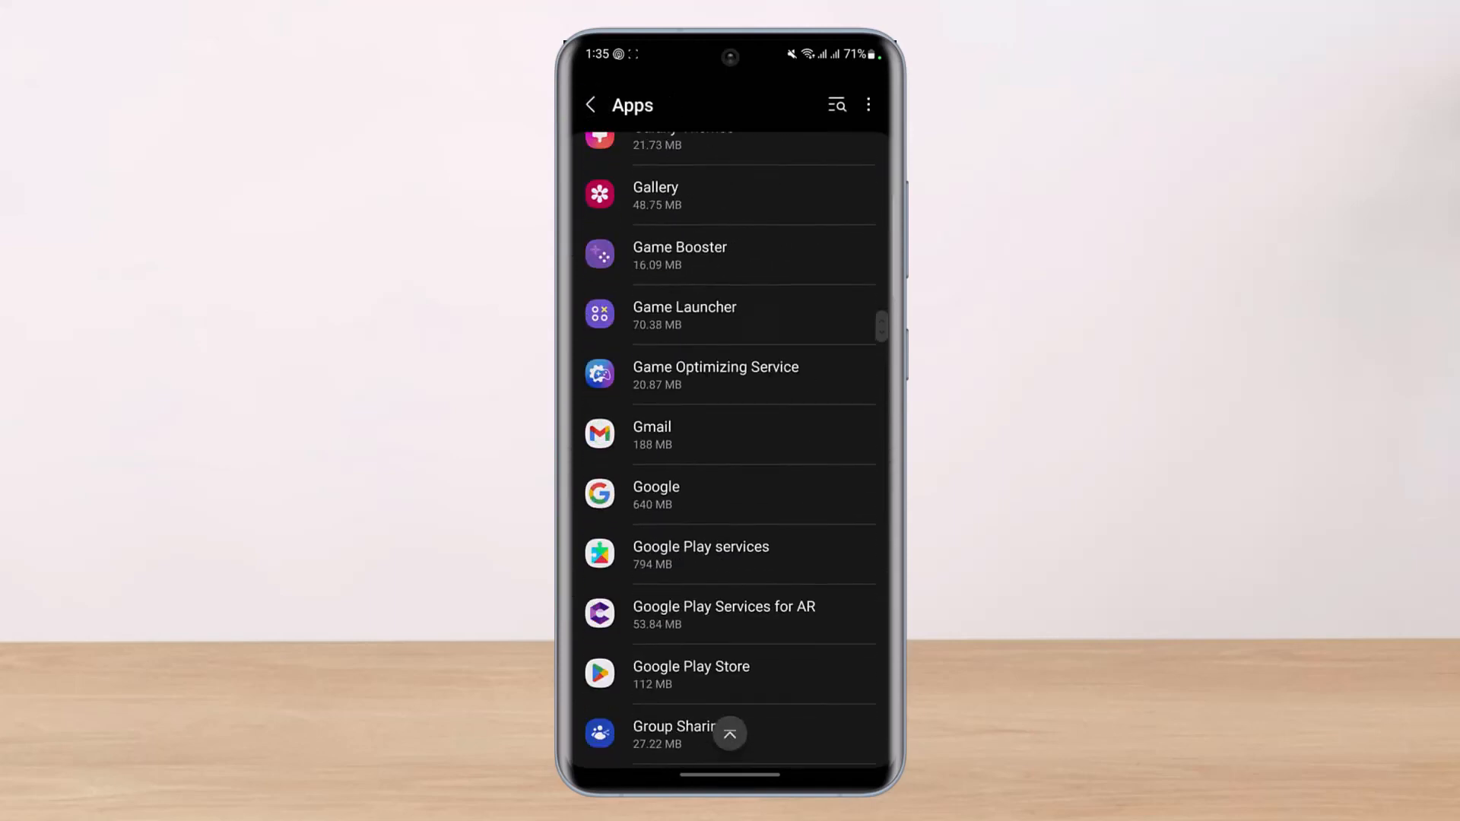
{"action": "left_click", "coordinate": [590, 104]}
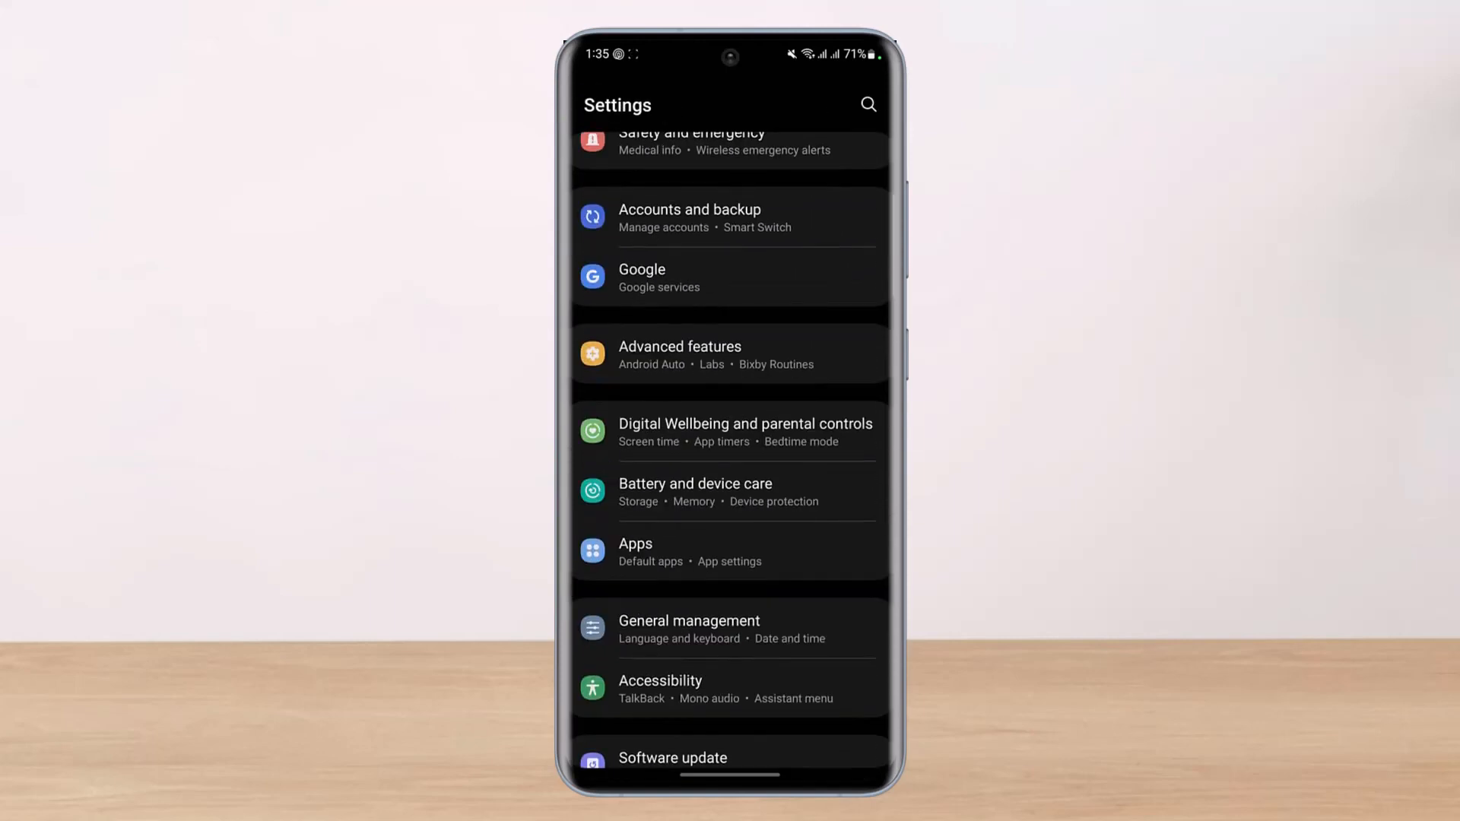